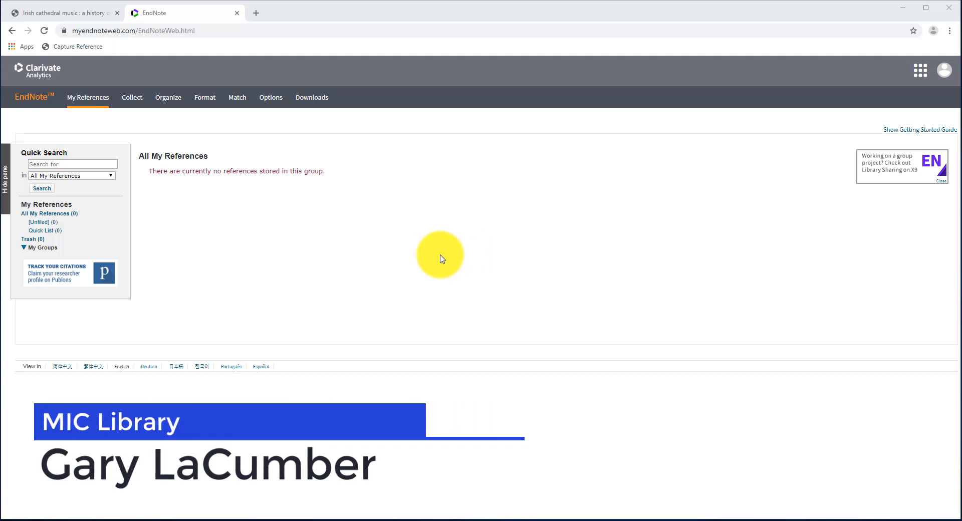
mouse_move(326, 241)
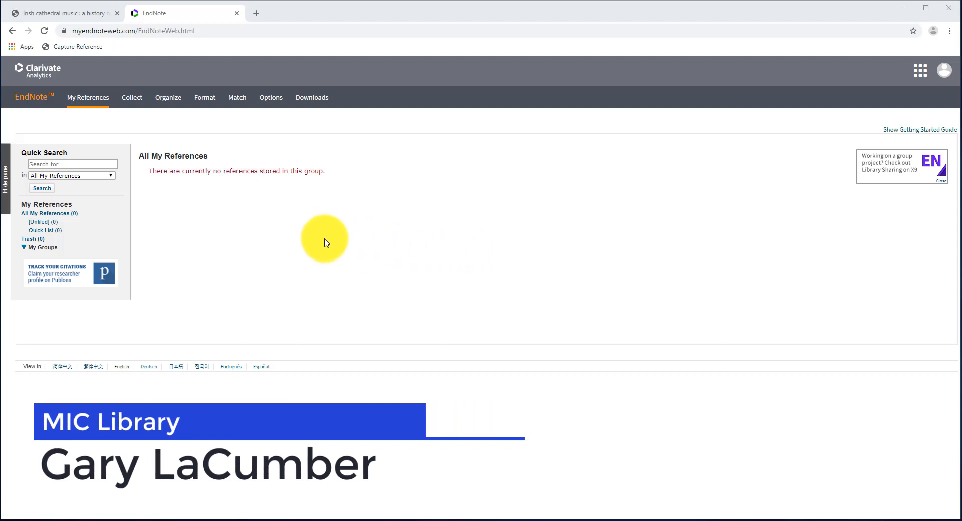
mouse_move(254, 235)
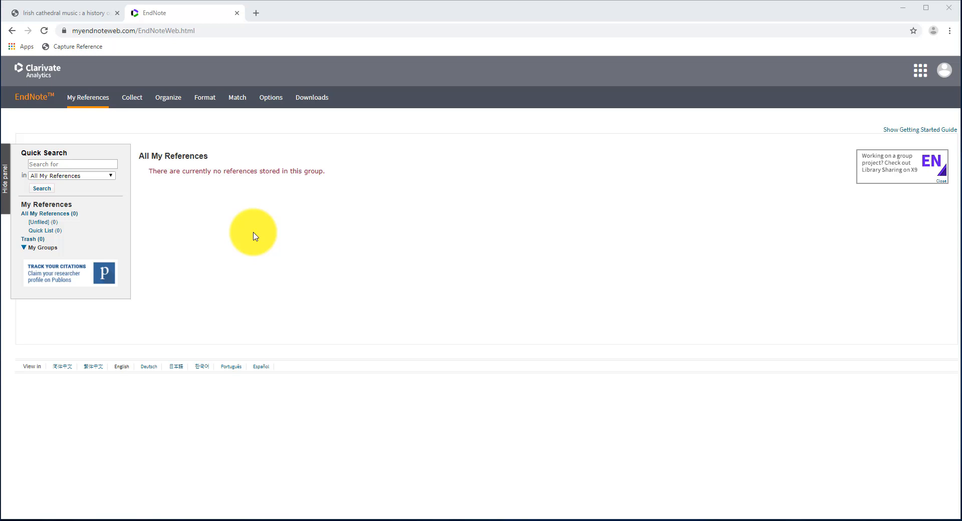
mouse_move(250, 227)
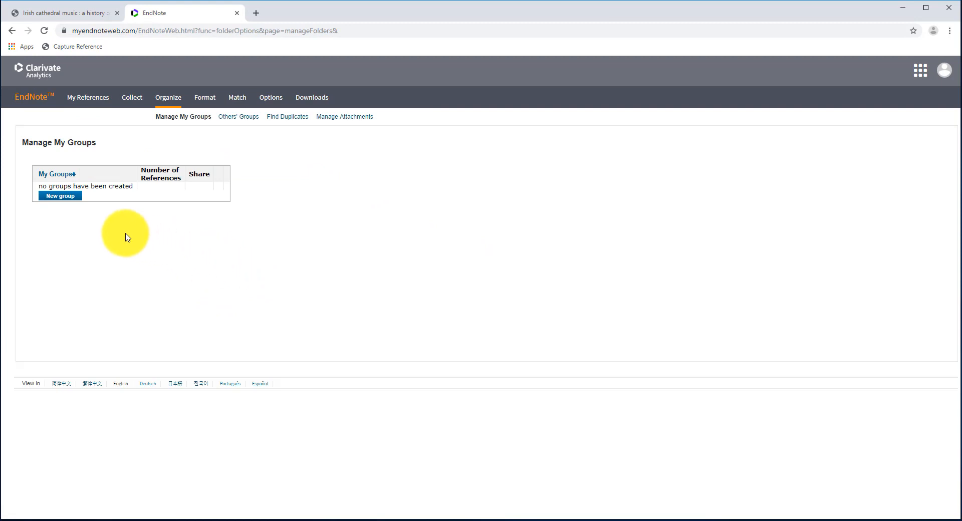
Create a new group named 'Assignment One' under Manage My Groups
left_click(59, 195)
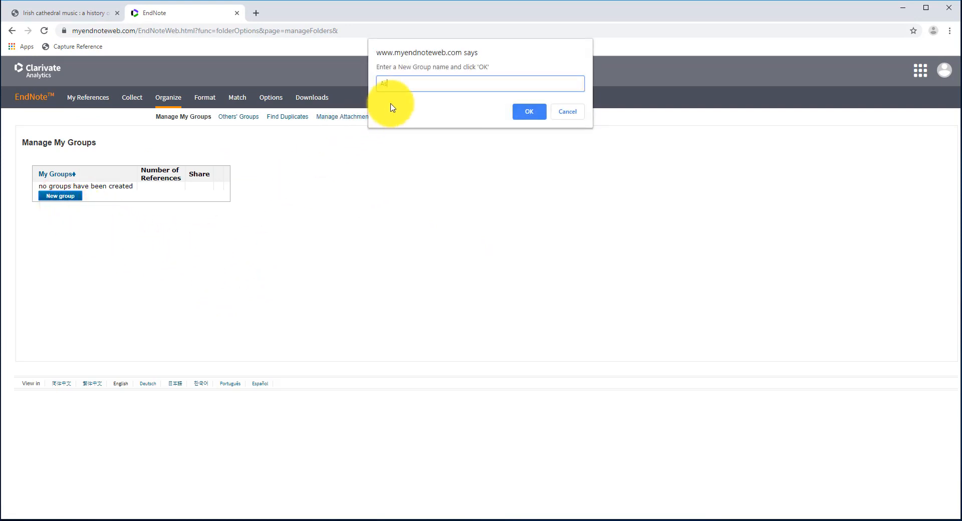
type("Assignm")
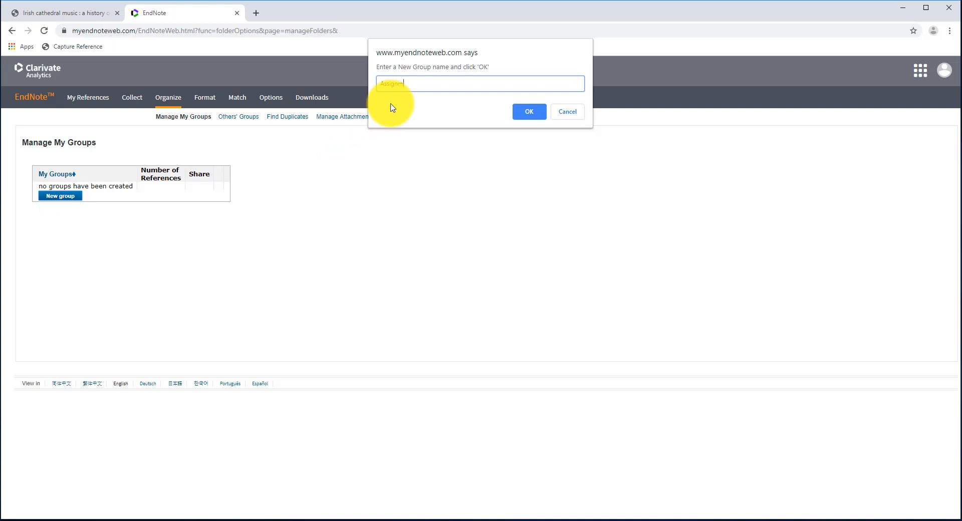
type("Assignment One")
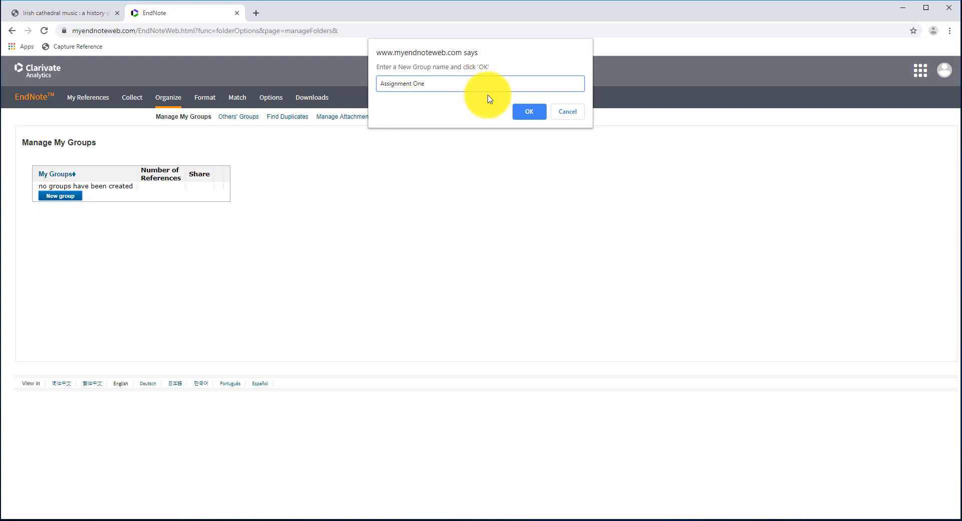
left_click(528, 111)
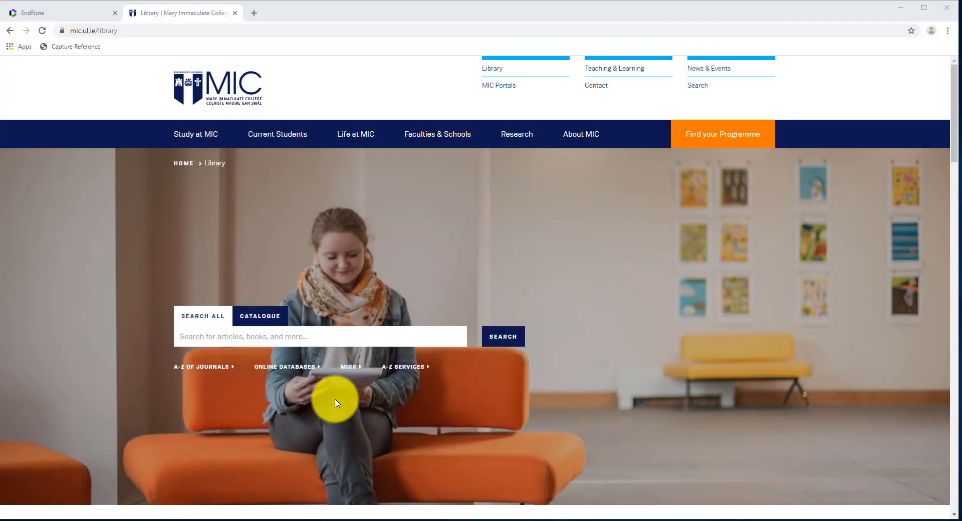
mouse_move(333, 406)
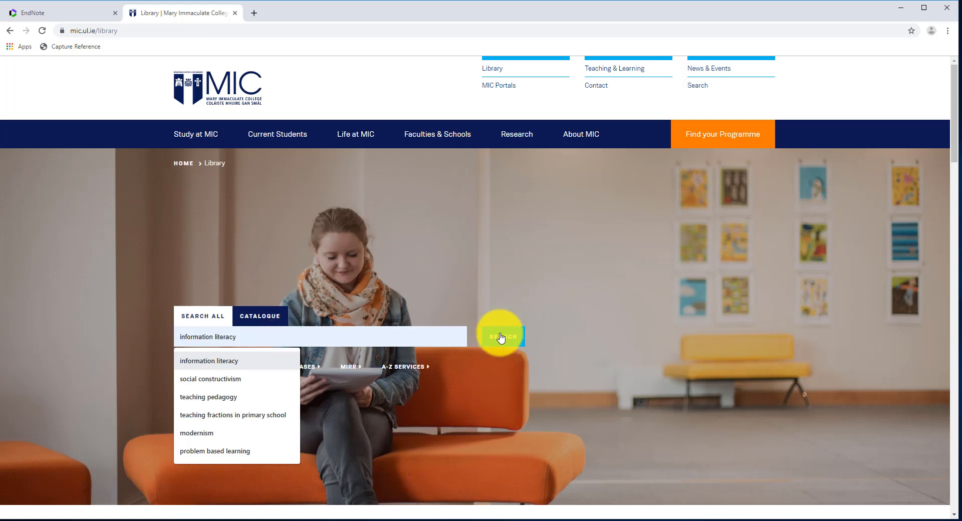
Run the MIC Library Summon search and preview the first composite membrane result
left_click(500, 337)
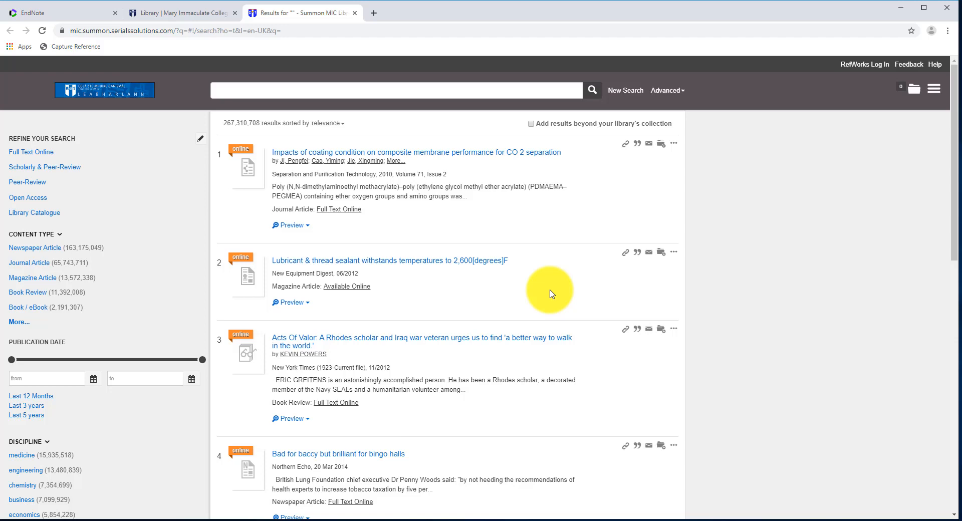
mouse_move(398, 228)
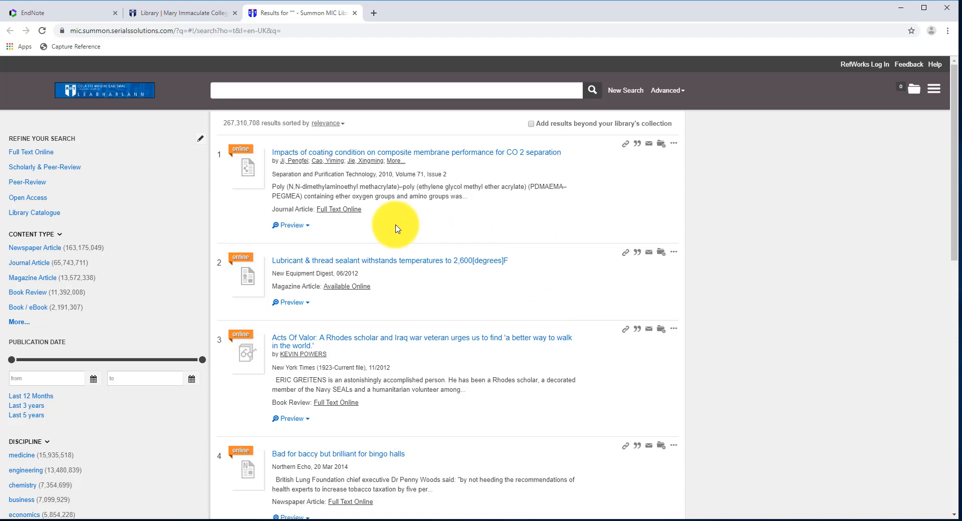
left_click(288, 226)
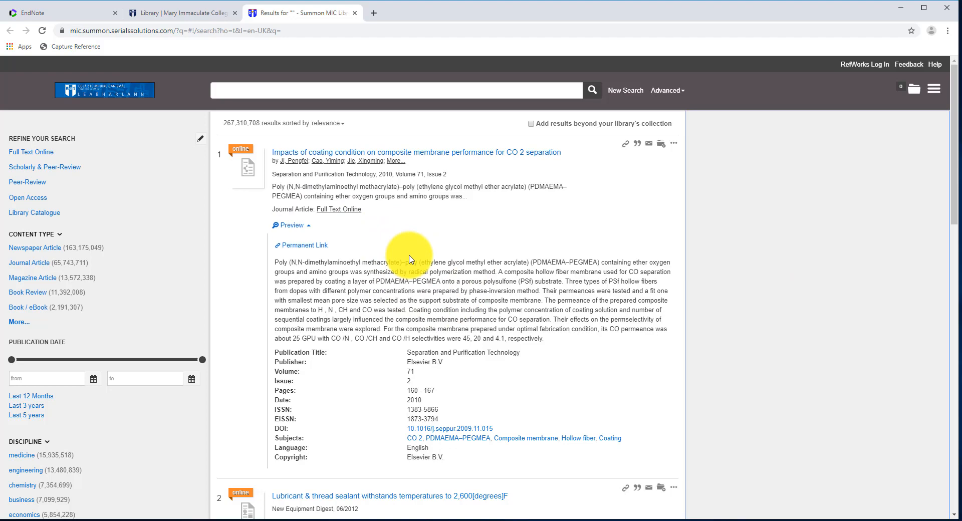
mouse_move(387, 257)
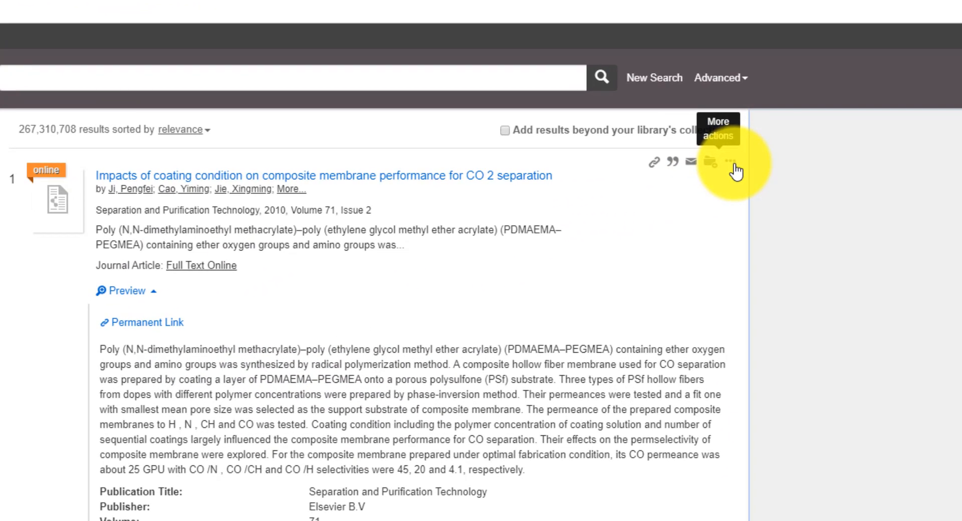
Export the first result's citation to EndNote via More actions, downloading the RIS file
left_click(729, 163)
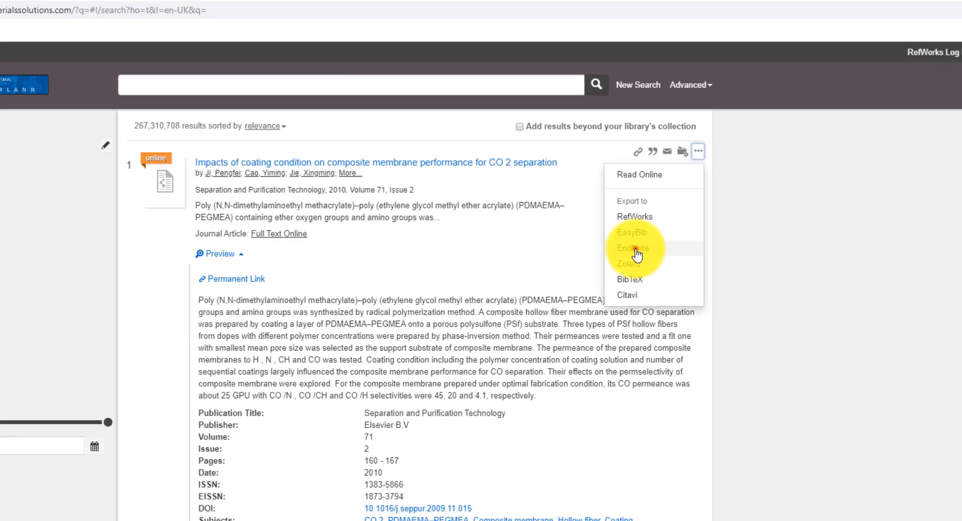
left_click(633, 248)
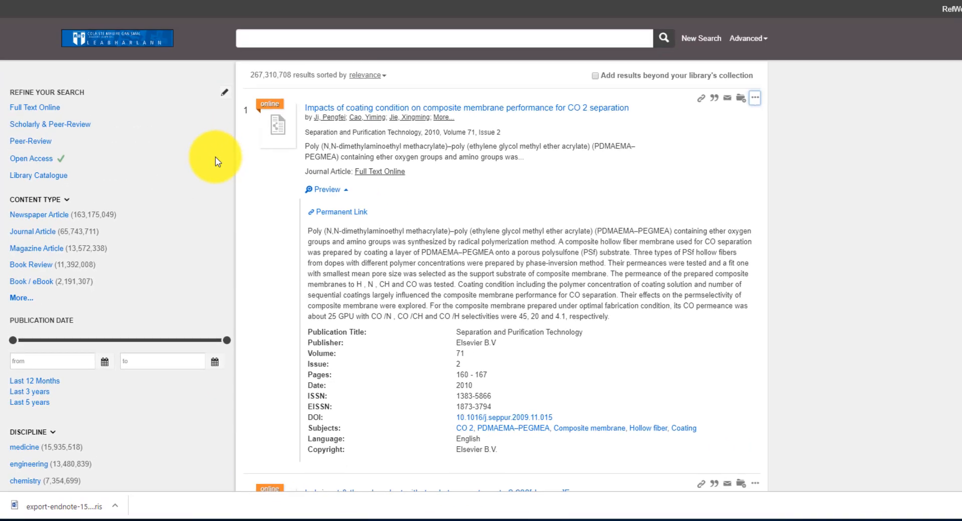
Attach the downloaded export-endnote RIS file from Downloads on the Import References page
left_click(61, 12)
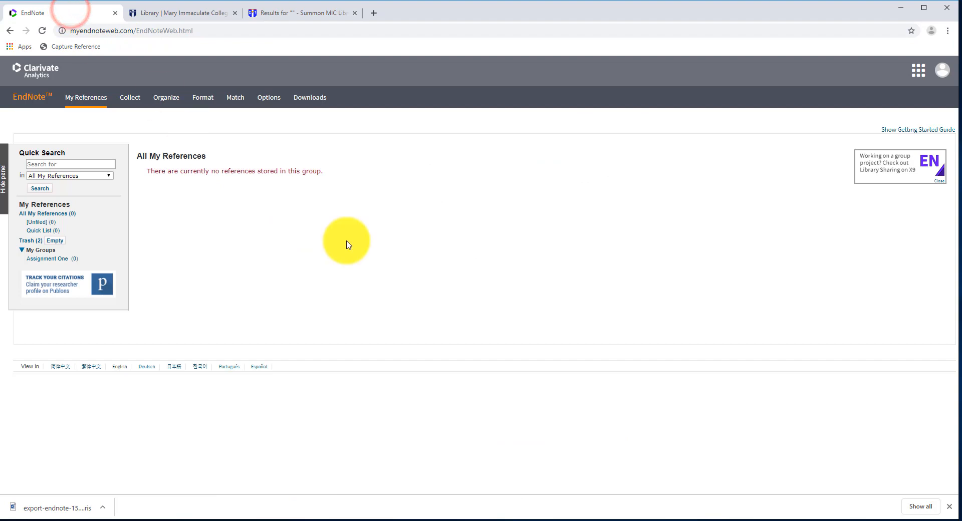
mouse_move(137, 102)
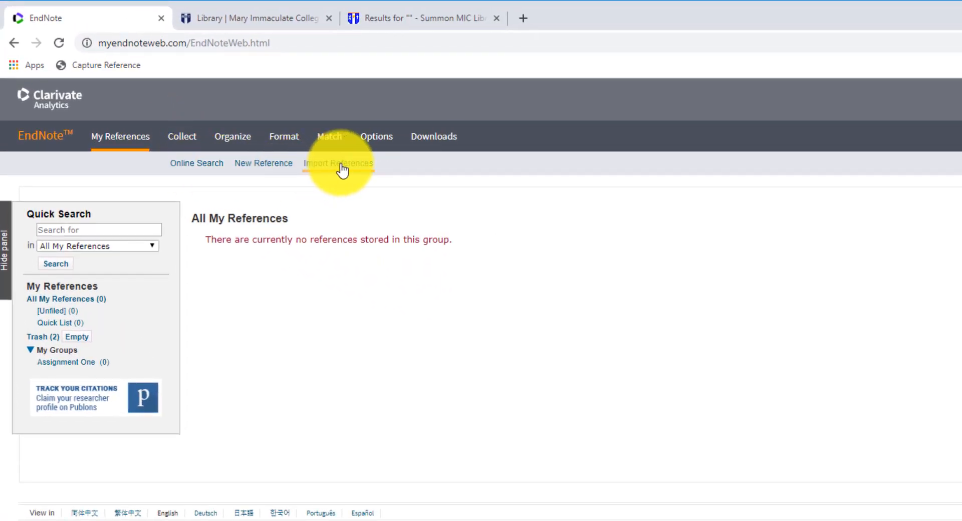
left_click(337, 163)
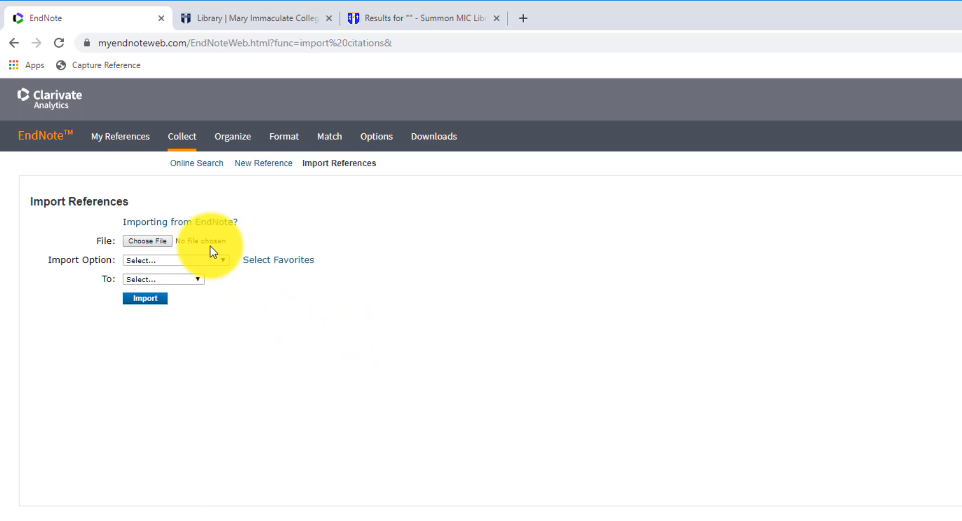
left_click(148, 240)
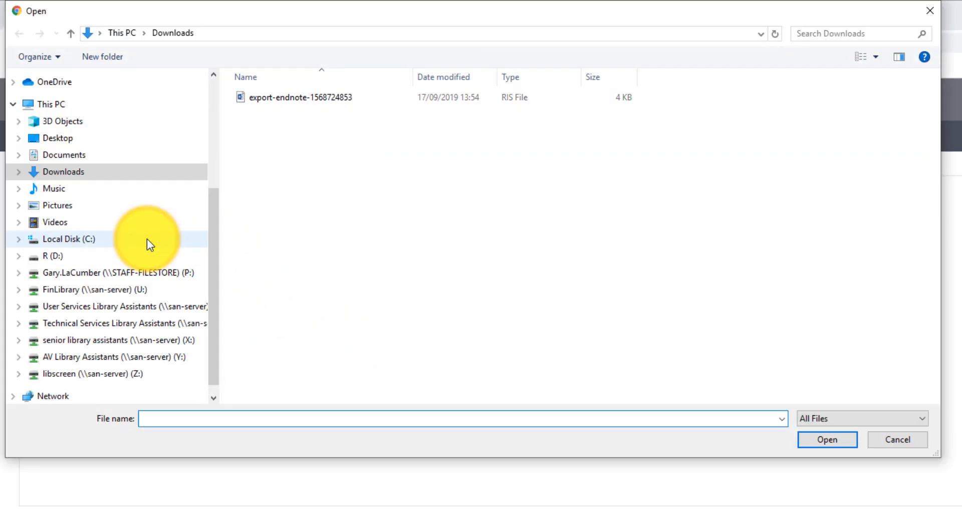
left_click(299, 97)
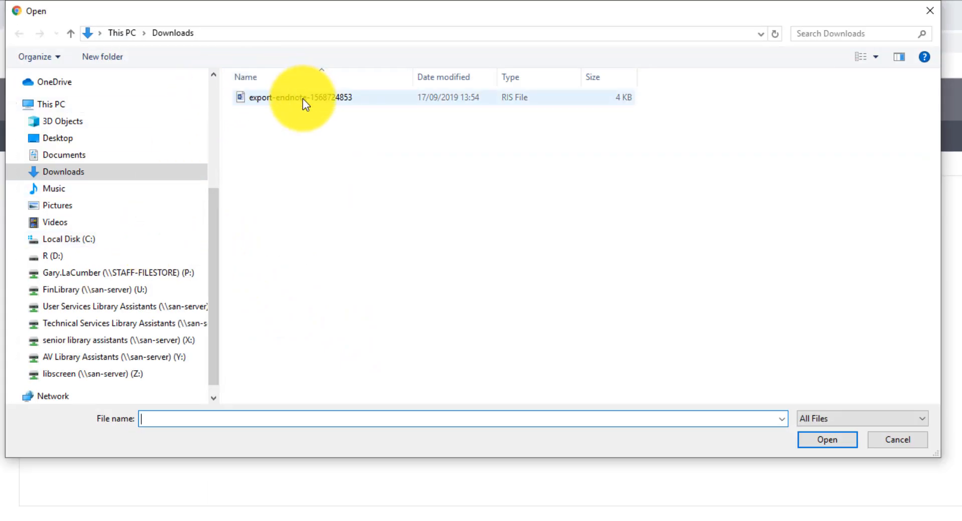
left_click(301, 97)
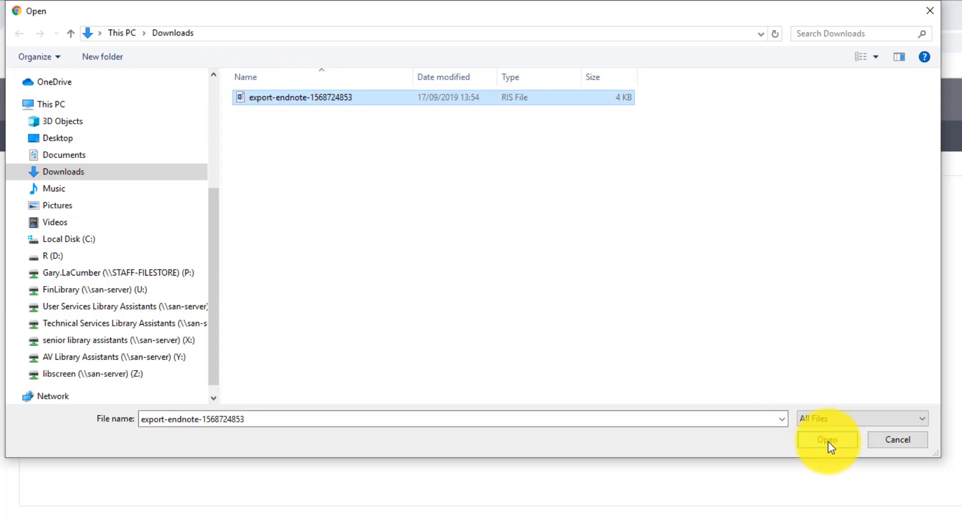
left_click(827, 440)
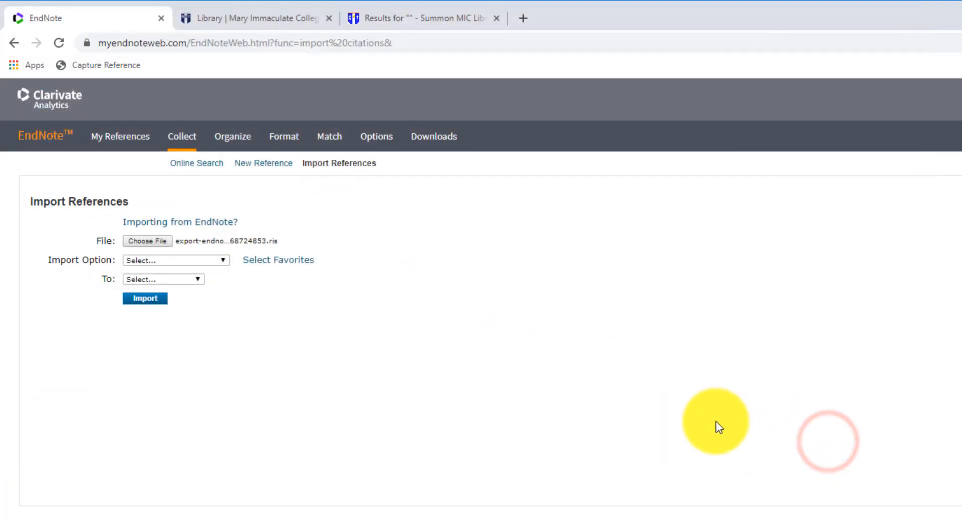
Import the file as RefMan RIS into the Assignment One group, adding one reference
left_click(174, 260)
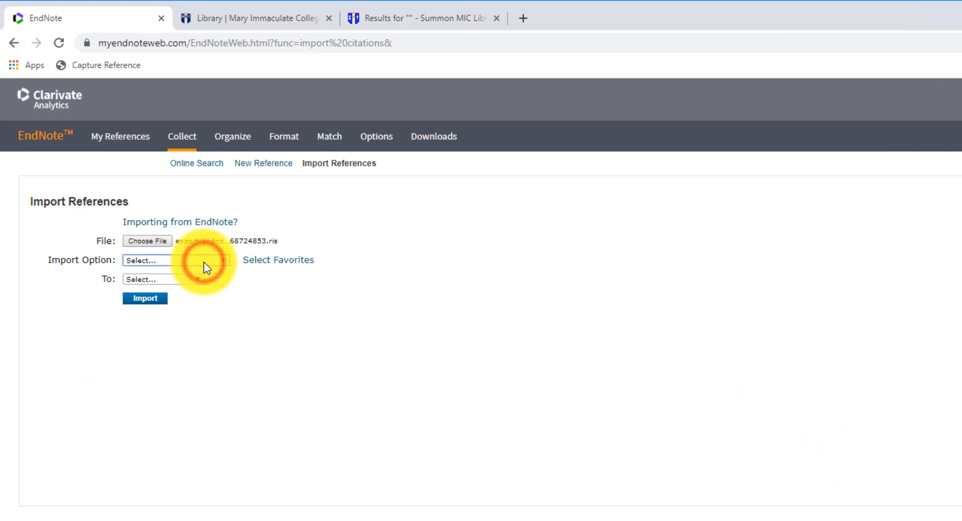
left_click(148, 259)
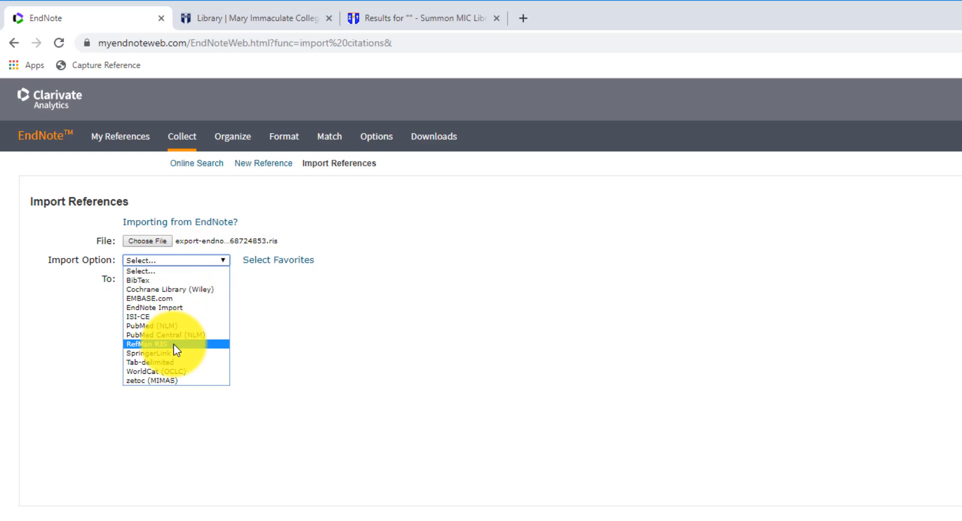
left_click(149, 344)
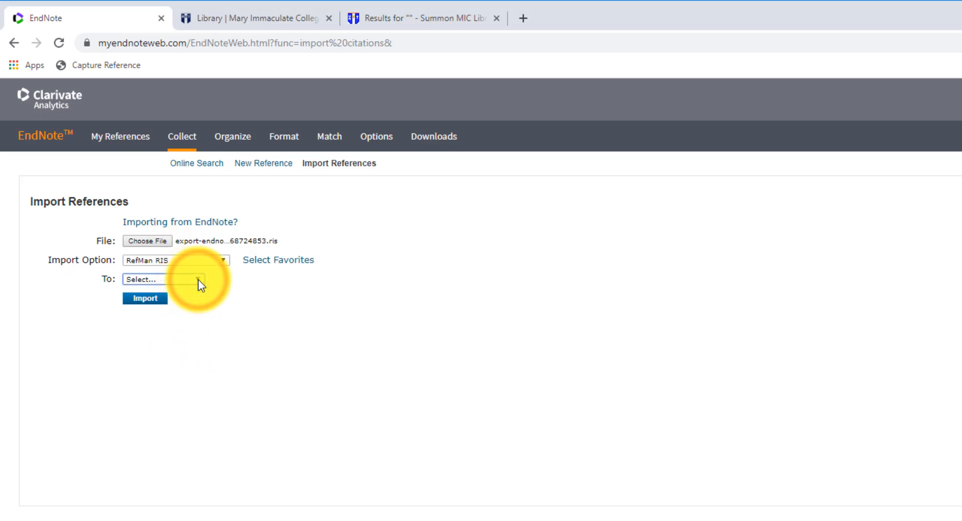
left_click(162, 279)
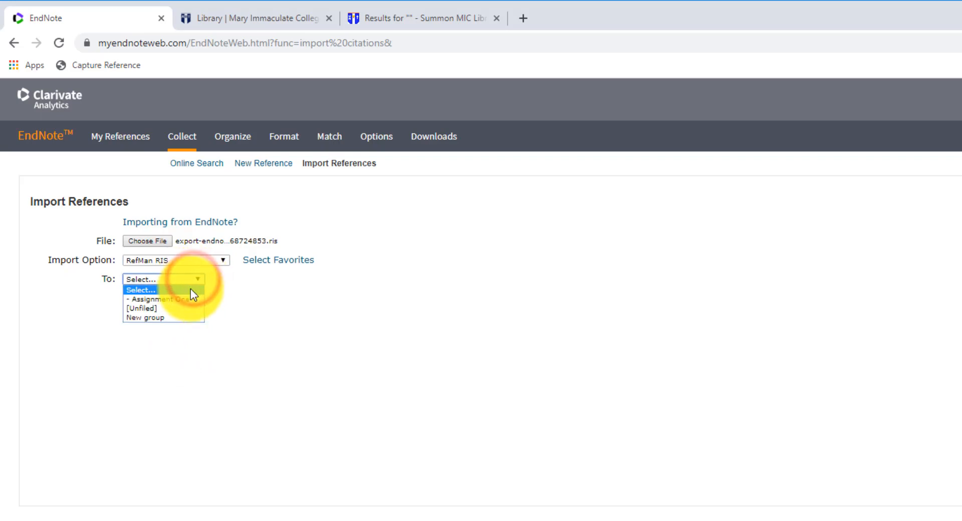
mouse_move(165, 298)
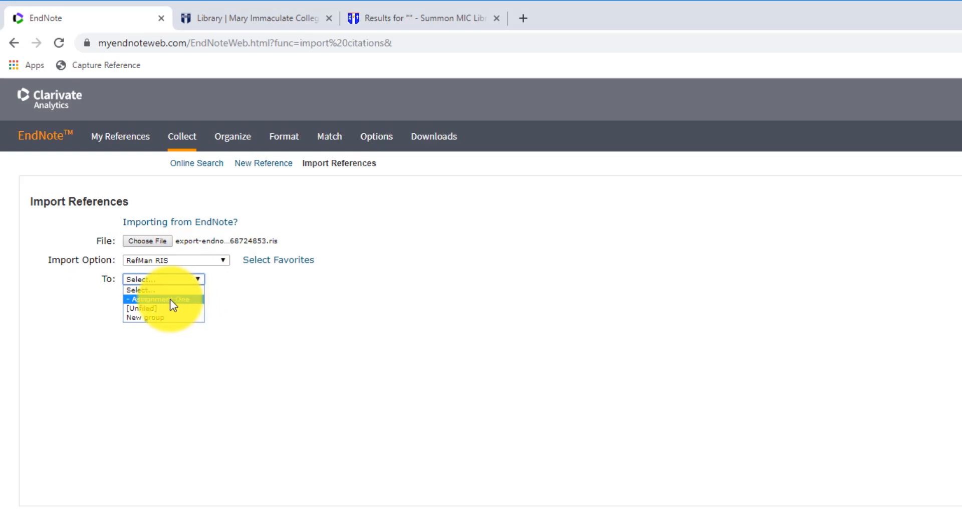
left_click(179, 298)
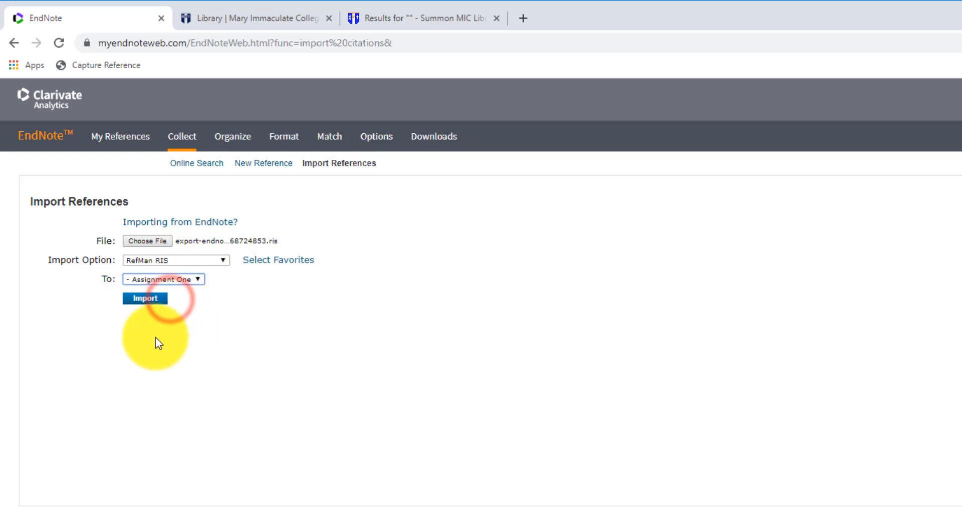
left_click(144, 297)
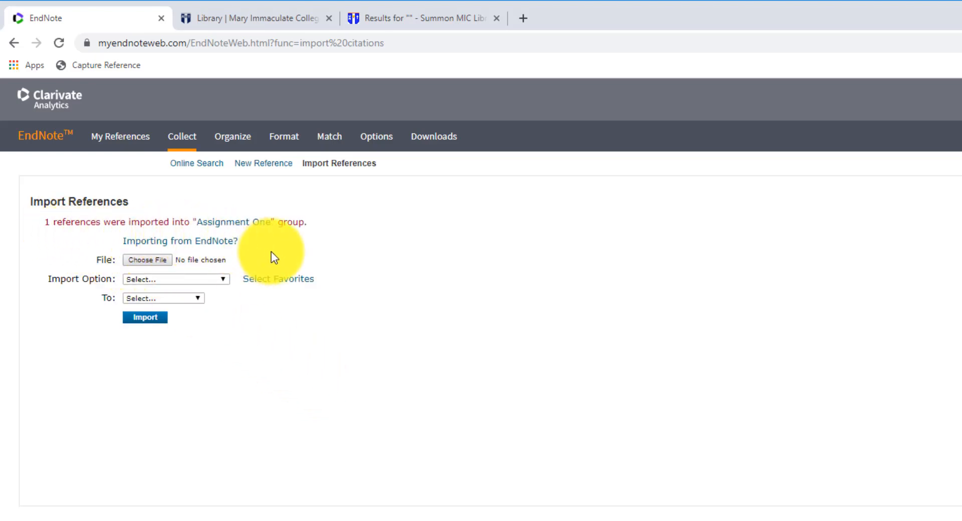
mouse_move(121, 137)
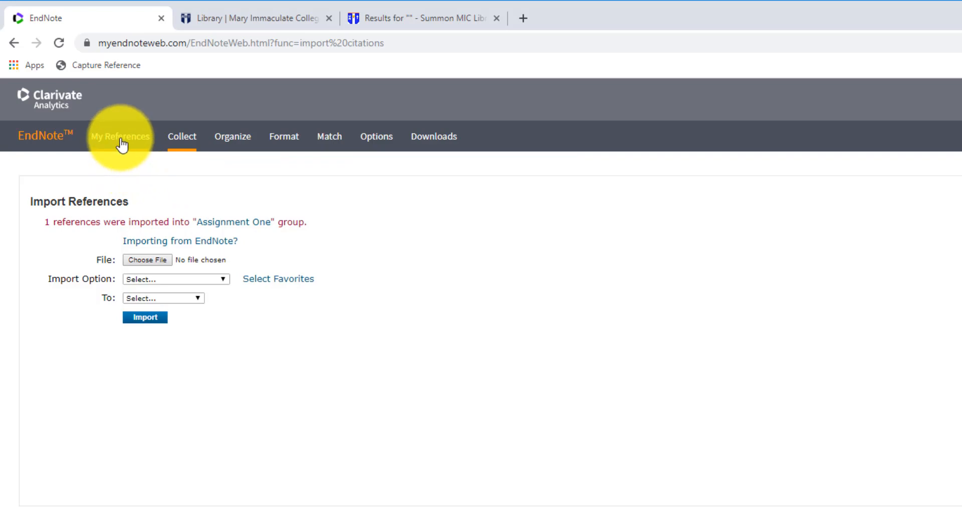
left_click(119, 137)
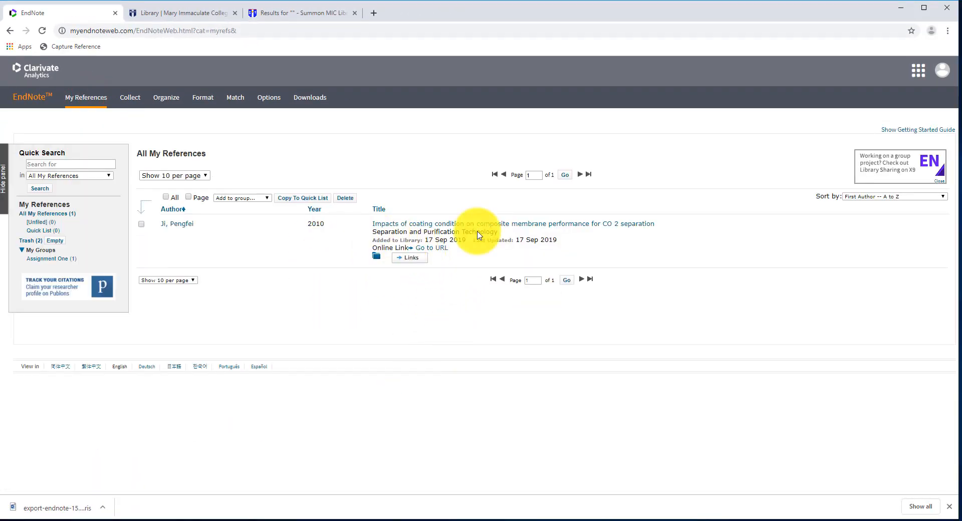
left_click(181, 12)
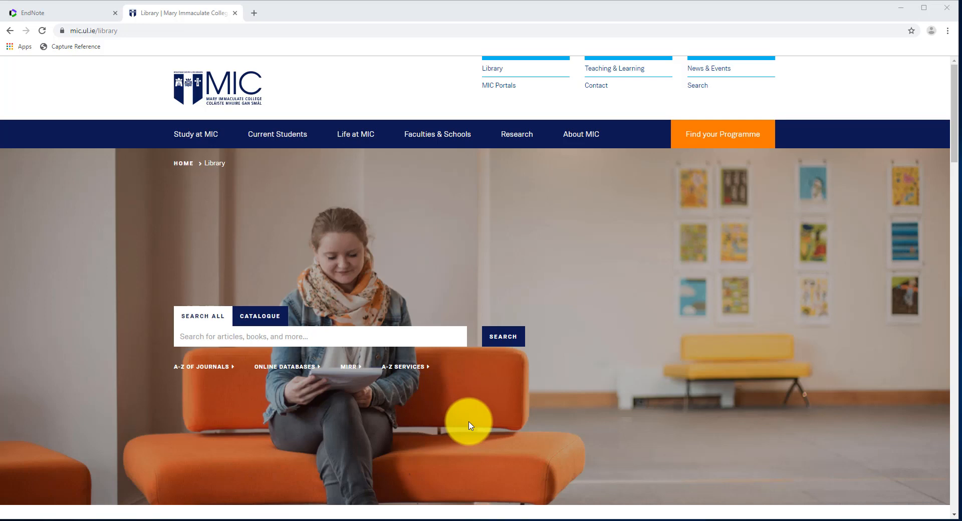
mouse_move(445, 417)
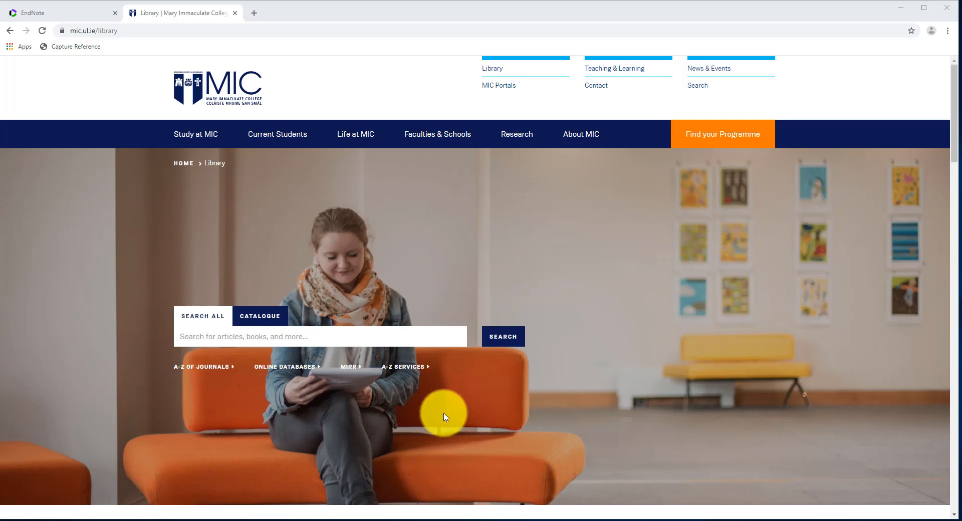
mouse_move(335, 410)
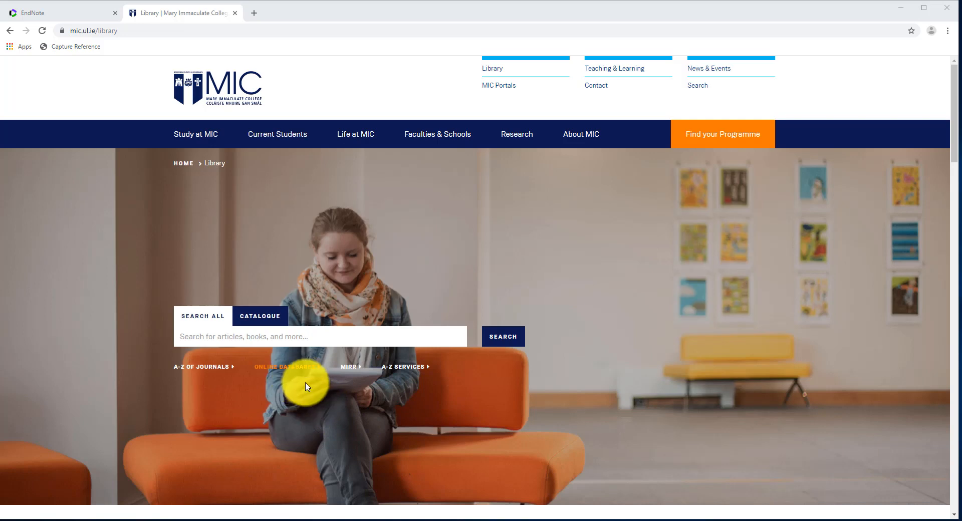
mouse_move(289, 373)
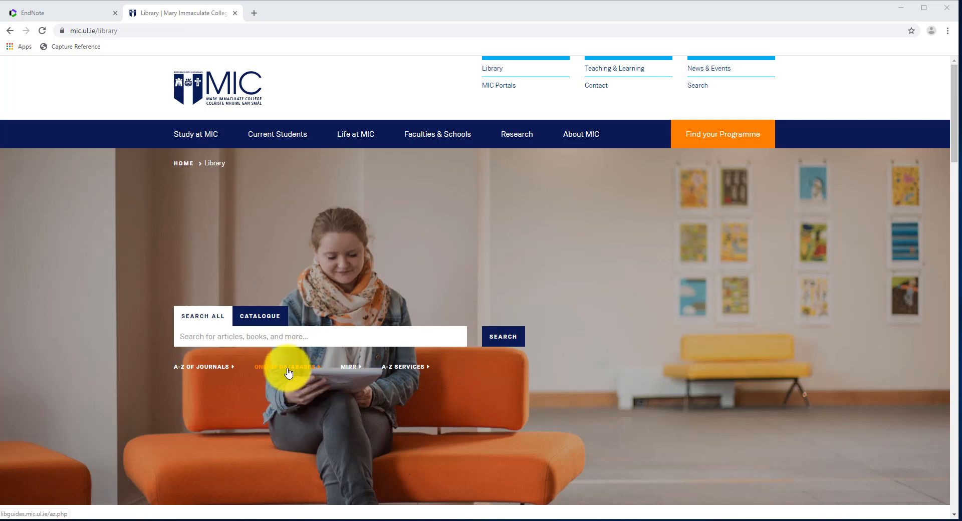
Filter the Online Databases list to Arts & Humanities and open Academic Search Complete
left_click(289, 367)
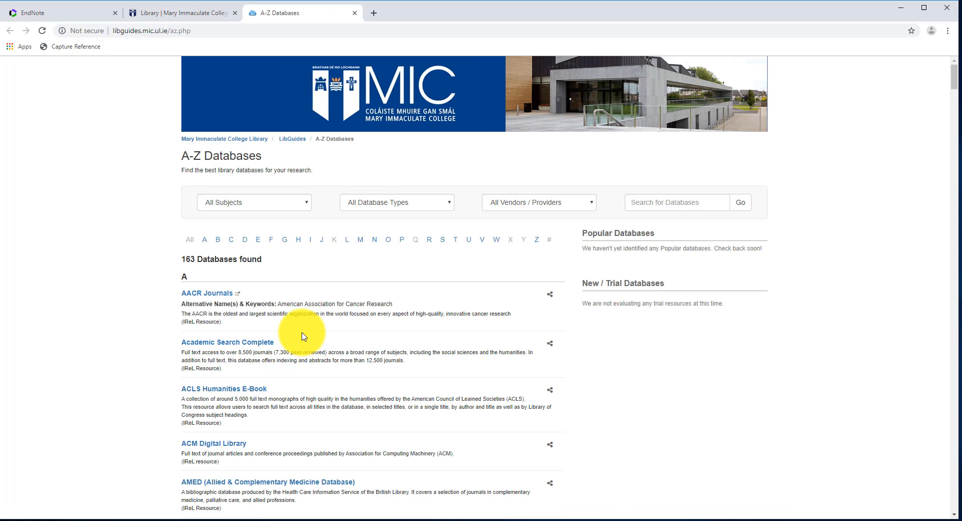
left_click(253, 202)
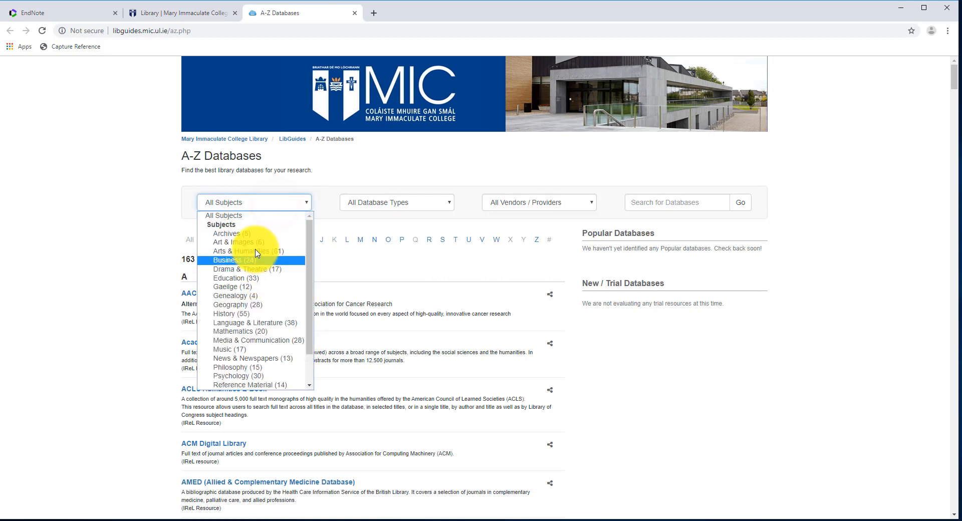
left_click(247, 252)
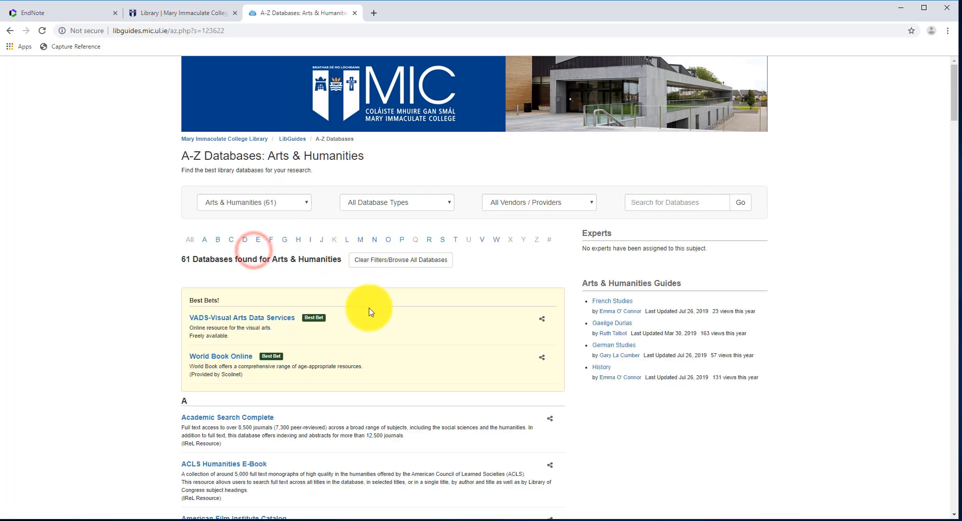
scroll("down", 3)
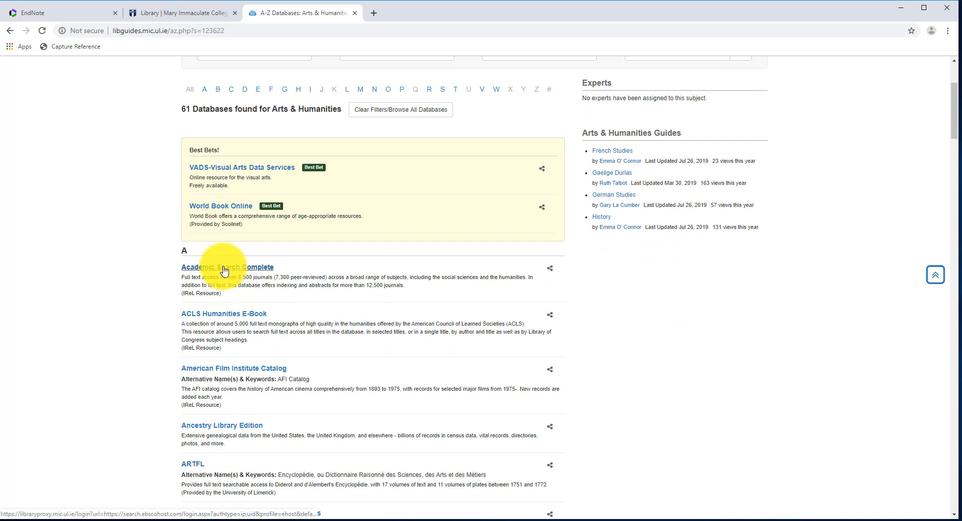
left_click(228, 266)
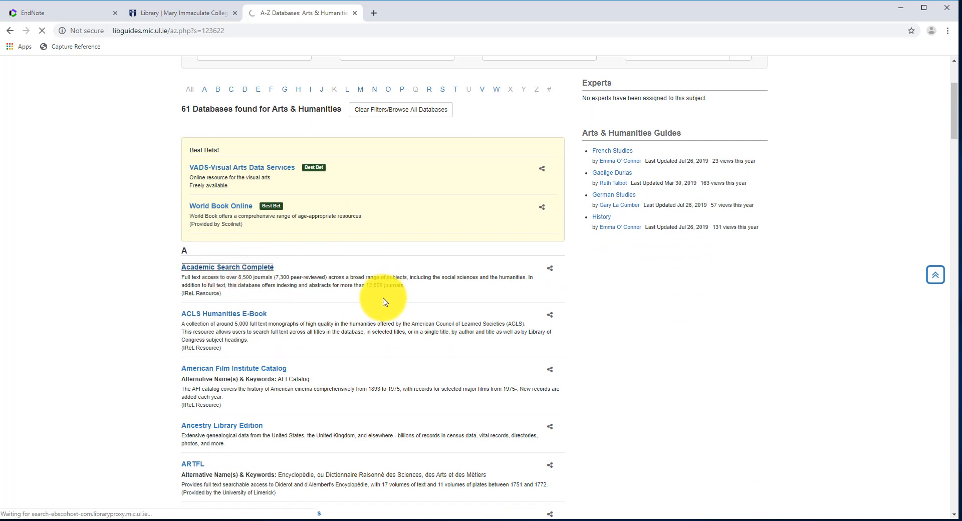
Search EBSCOhost for 'information literacy AND higher education', returning 939 results
left_click(228, 267)
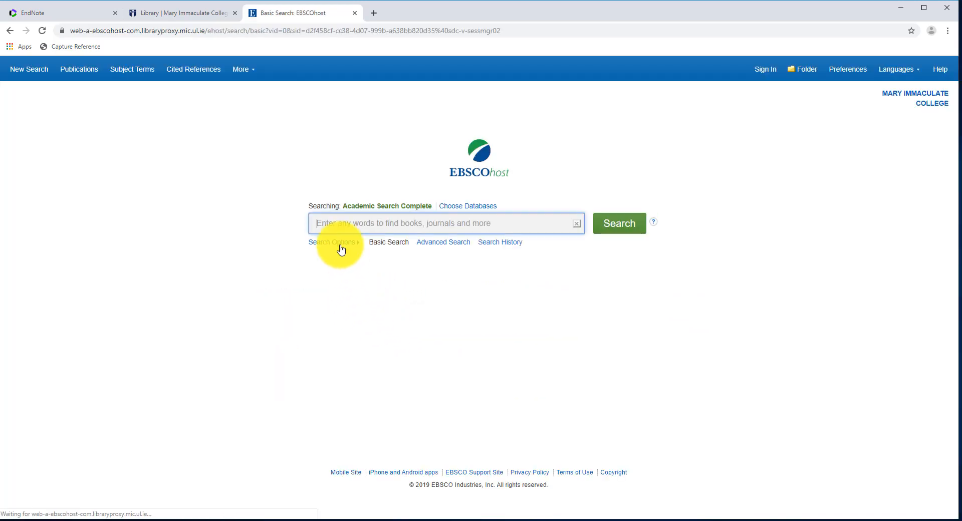
type("in")
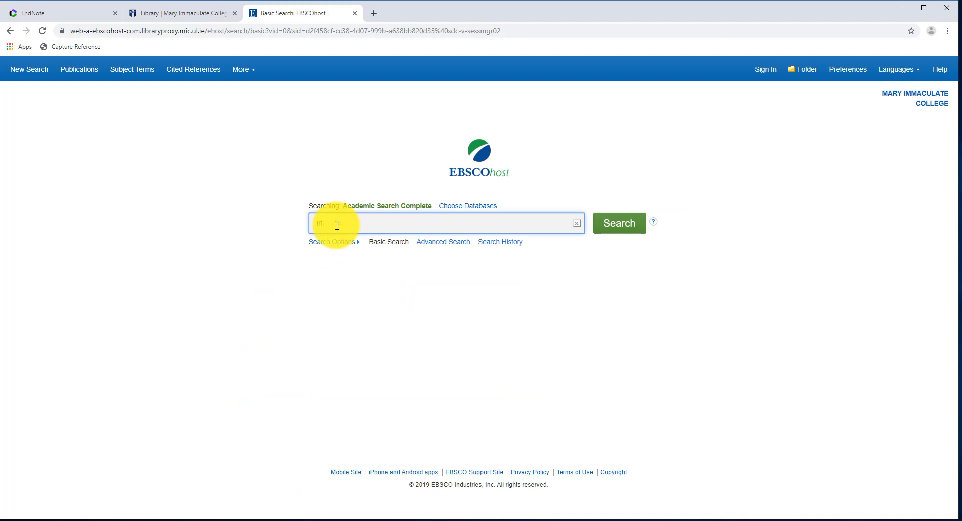
type("information")
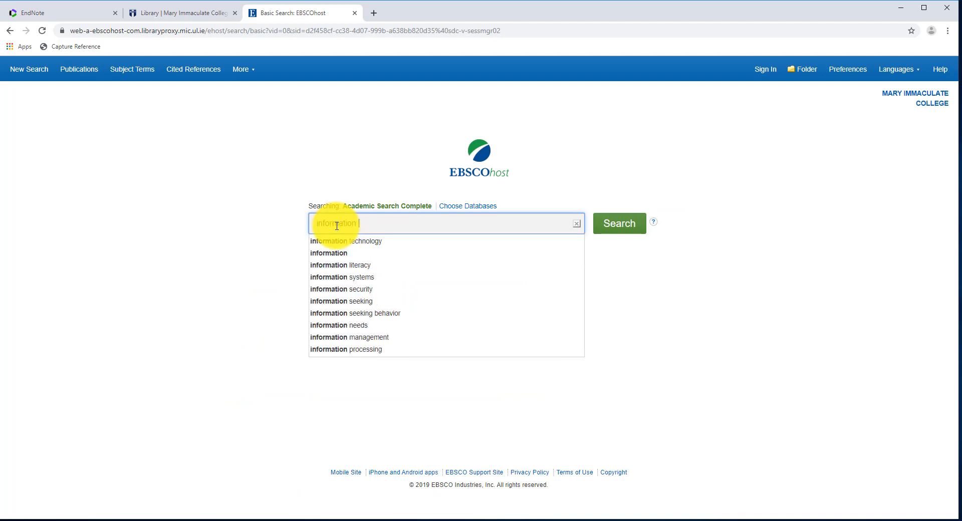
type("literacy")
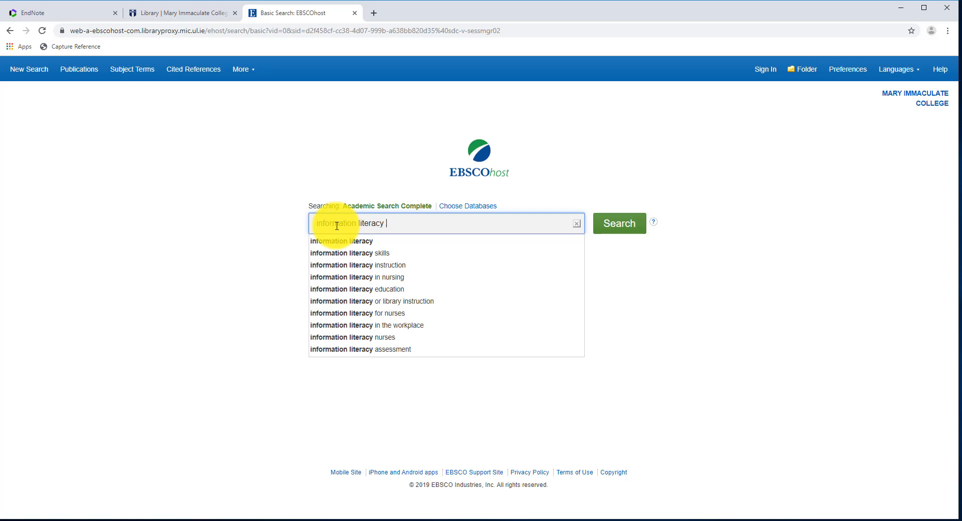
type("AND")
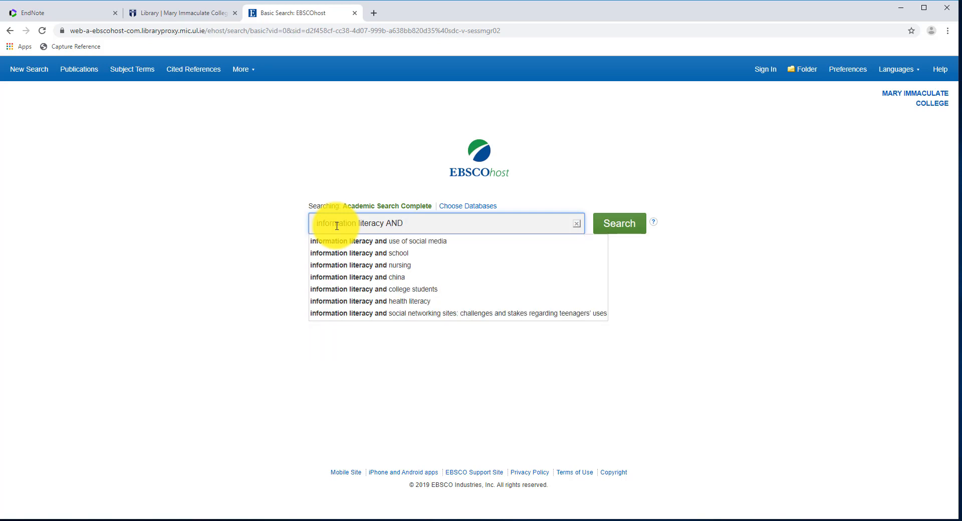
type("higher education")
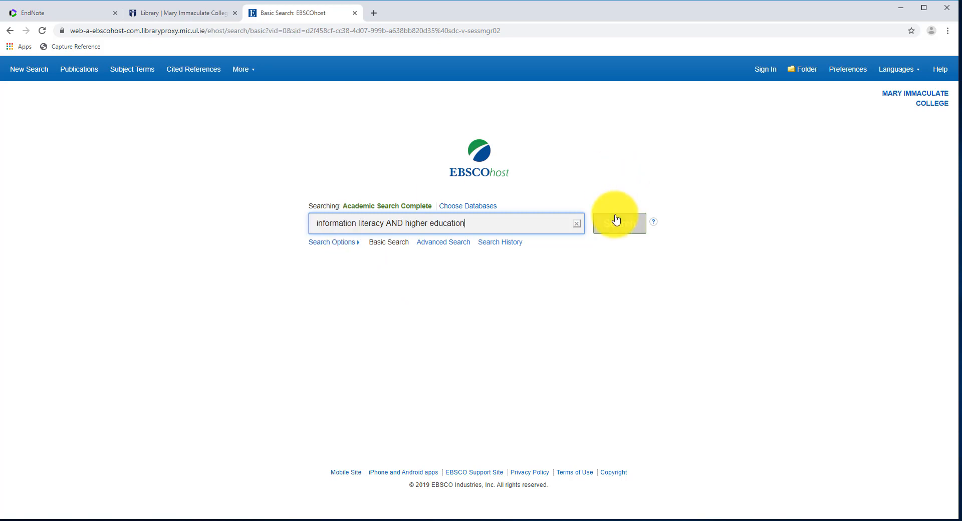
left_click(619, 223)
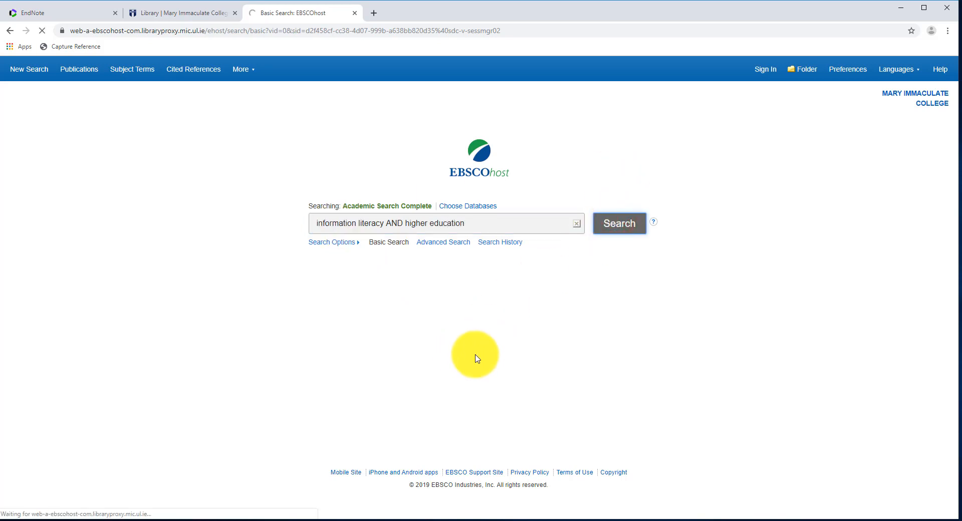
left_click(618, 222)
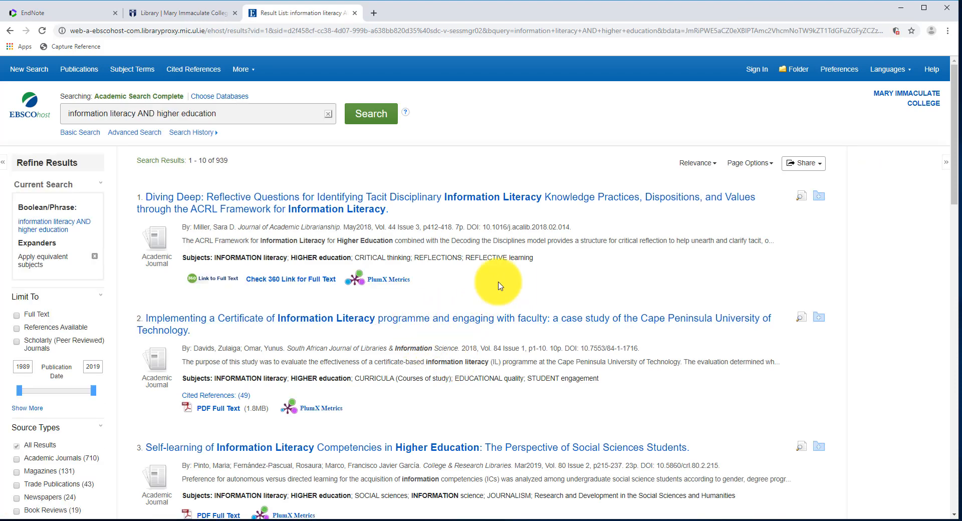
mouse_move(478, 286)
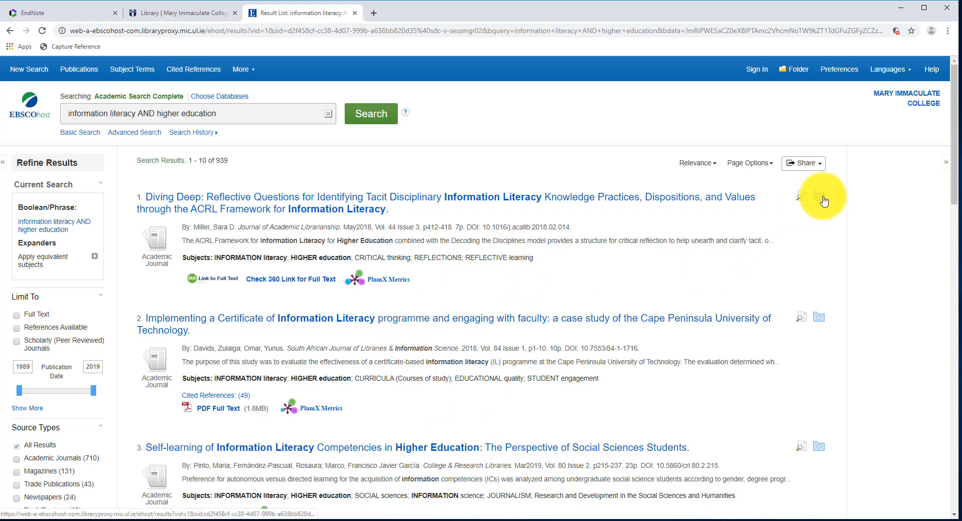
Add results to the folder, view its contents and select all saved articles
left_click(819, 195)
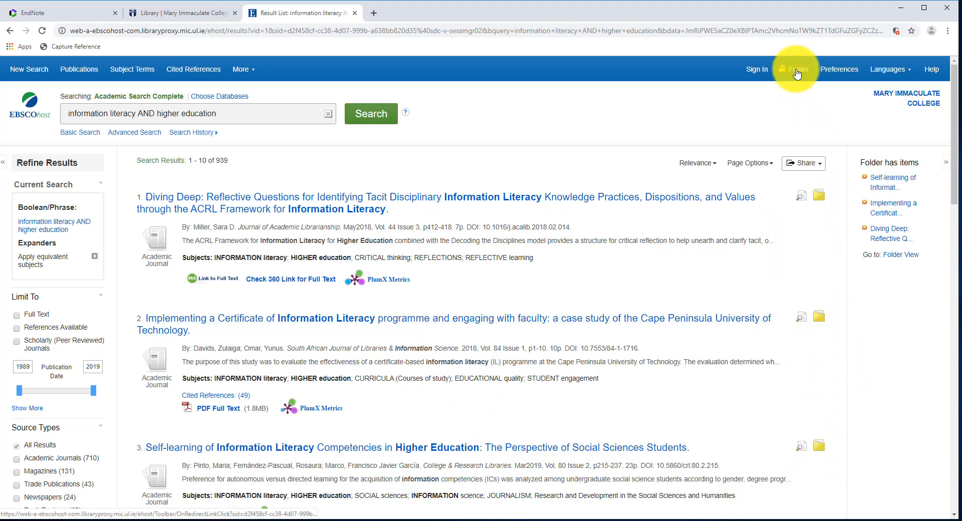
left_click(796, 69)
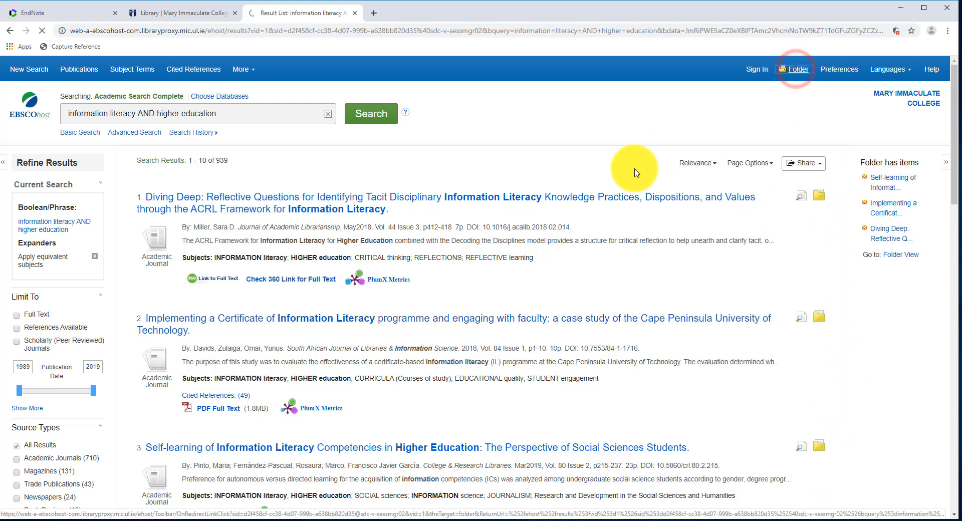
left_click(795, 69)
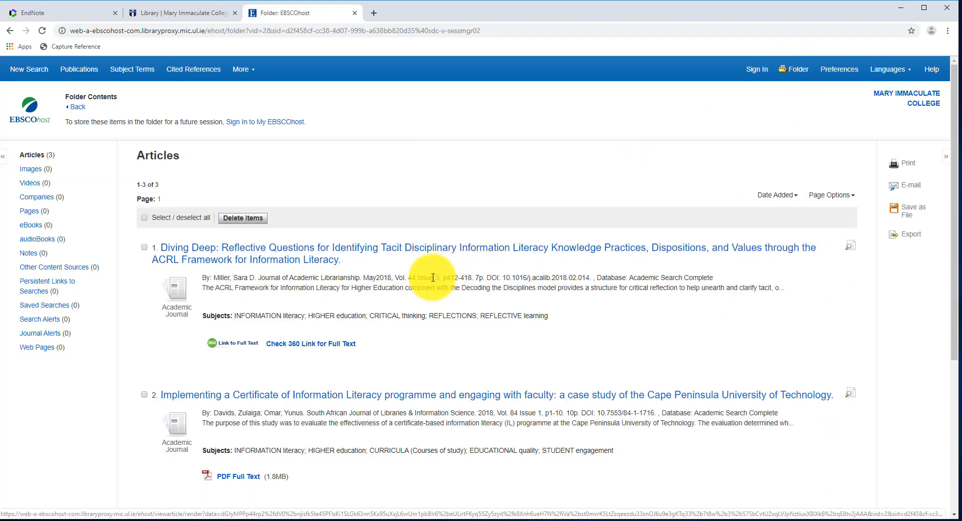
mouse_move(145, 220)
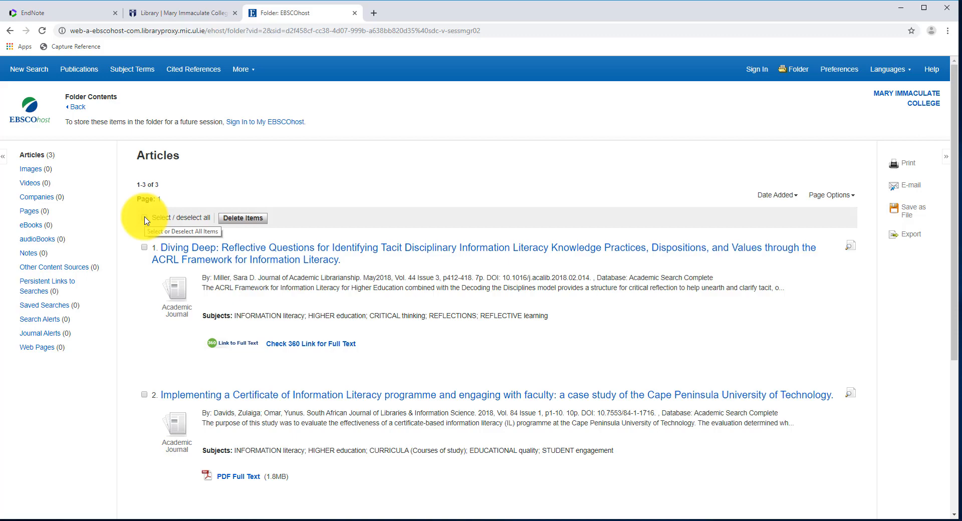
left_click(144, 218)
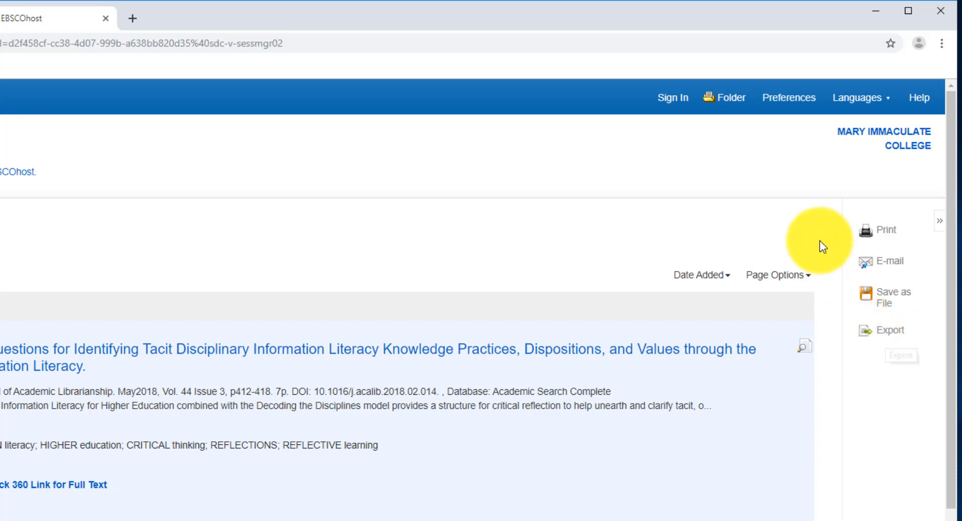
mouse_move(854, 376)
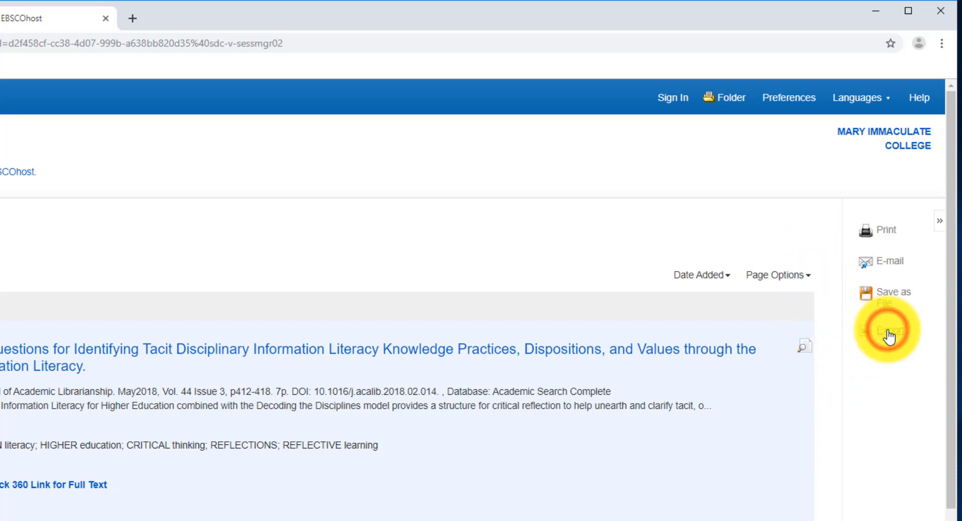
Export the three folder articles via Direct Export in RIS format, downloading delivery.ris
left_click(887, 330)
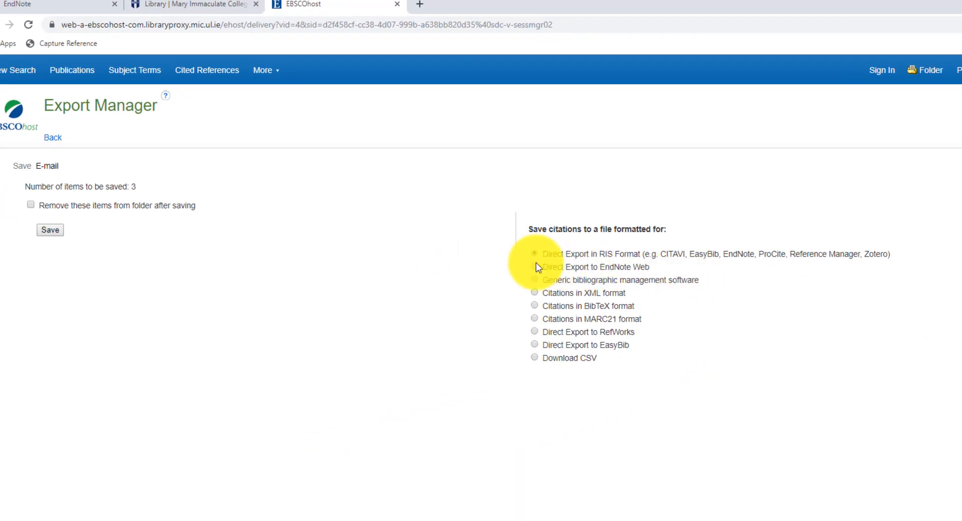
left_click(534, 254)
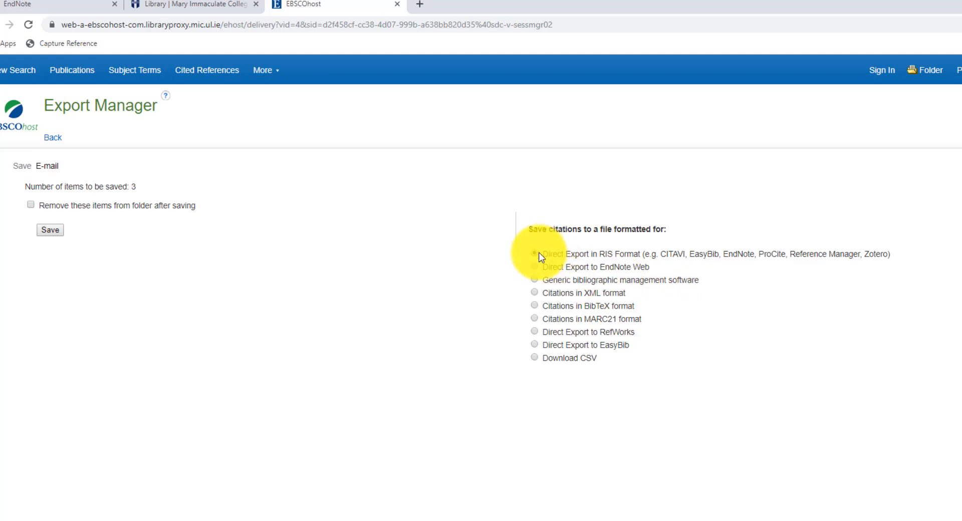
left_click(534, 254)
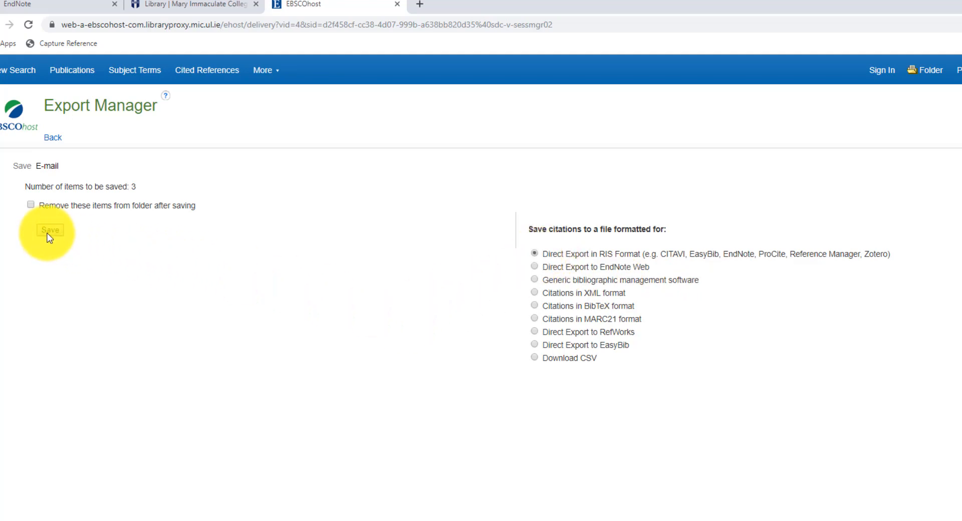
mouse_move(233, 255)
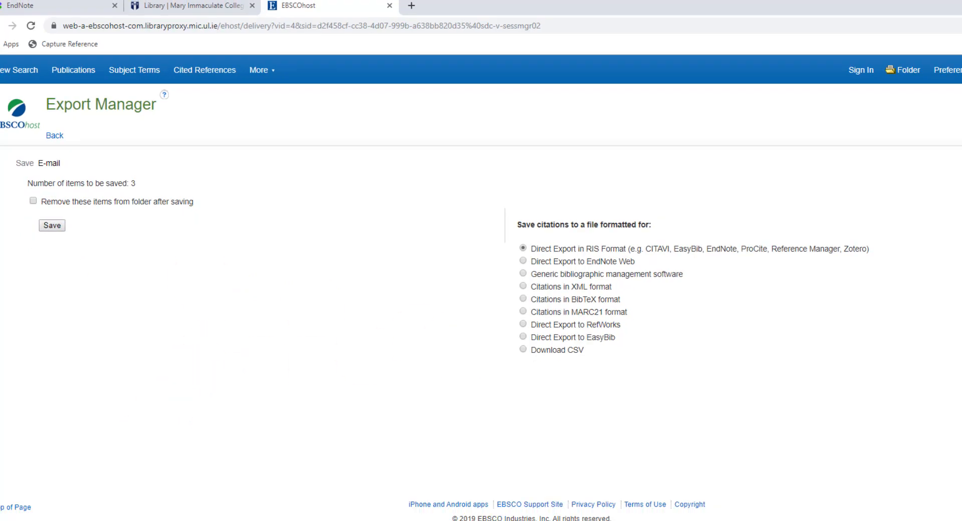
left_click(51, 226)
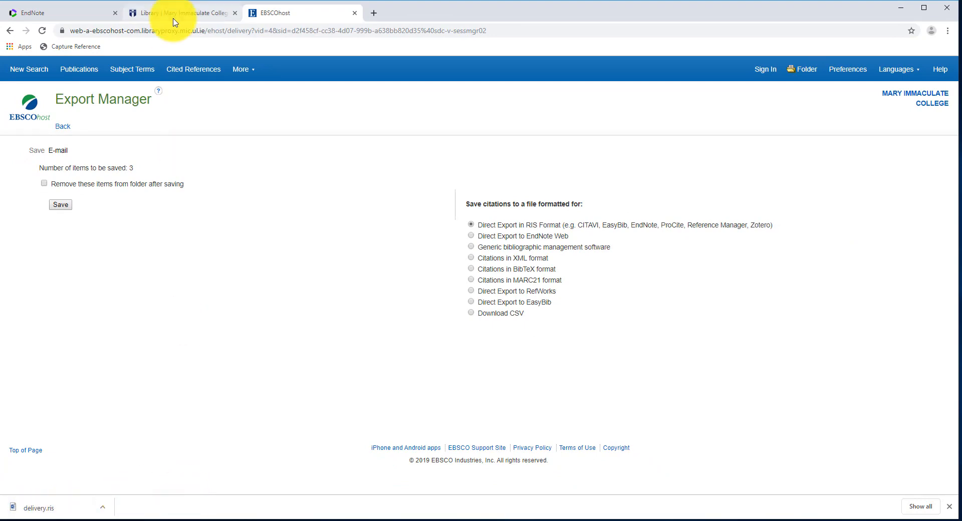
Import delivery.ris as RefMan RIS into Assignment One, adding three references
left_click(55, 12)
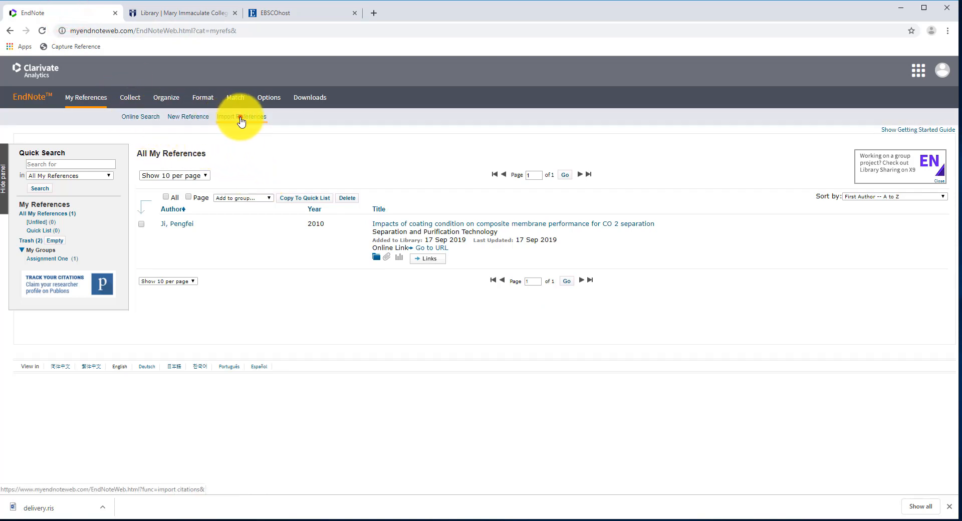
left_click(241, 116)
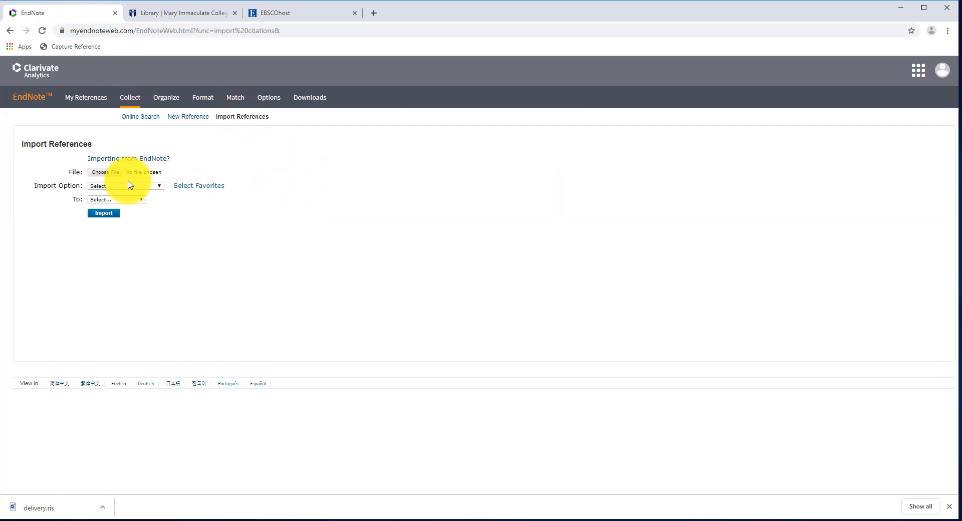
left_click(103, 172)
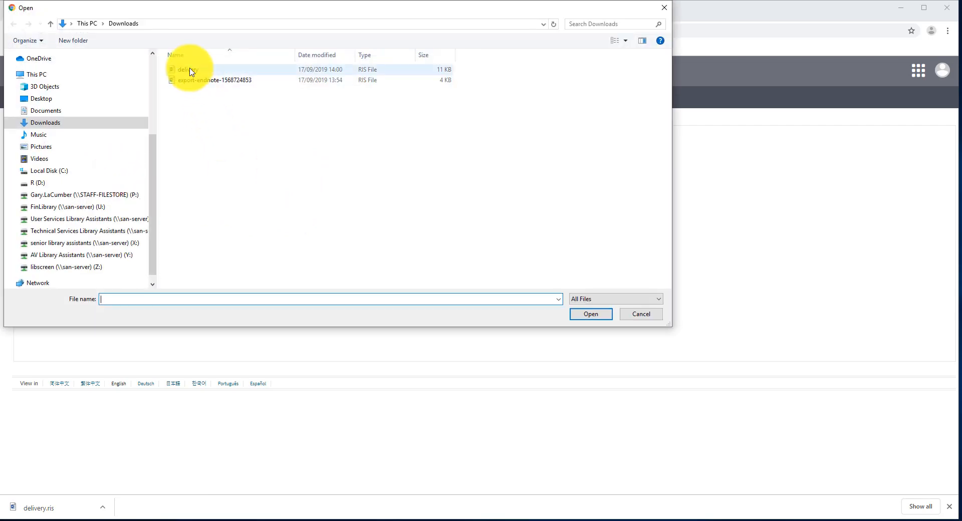
left_click(589, 313)
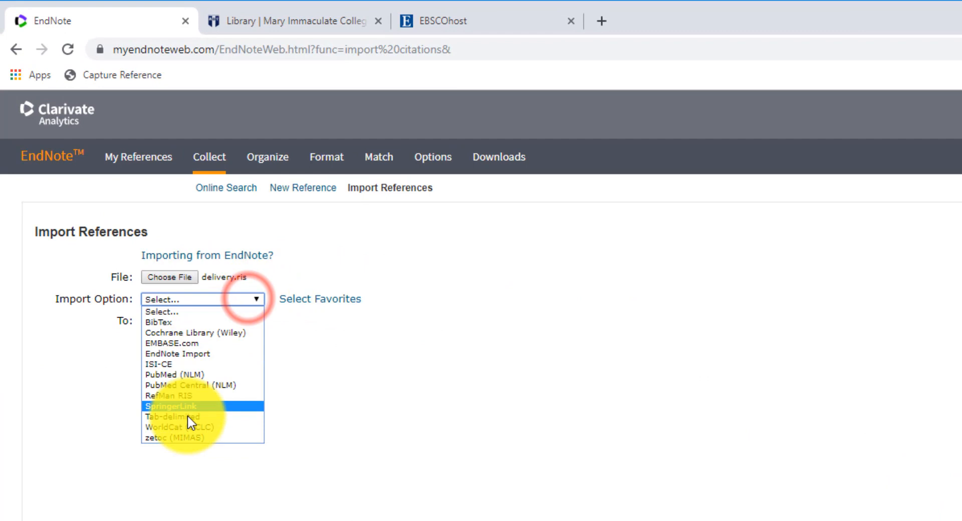
left_click(172, 395)
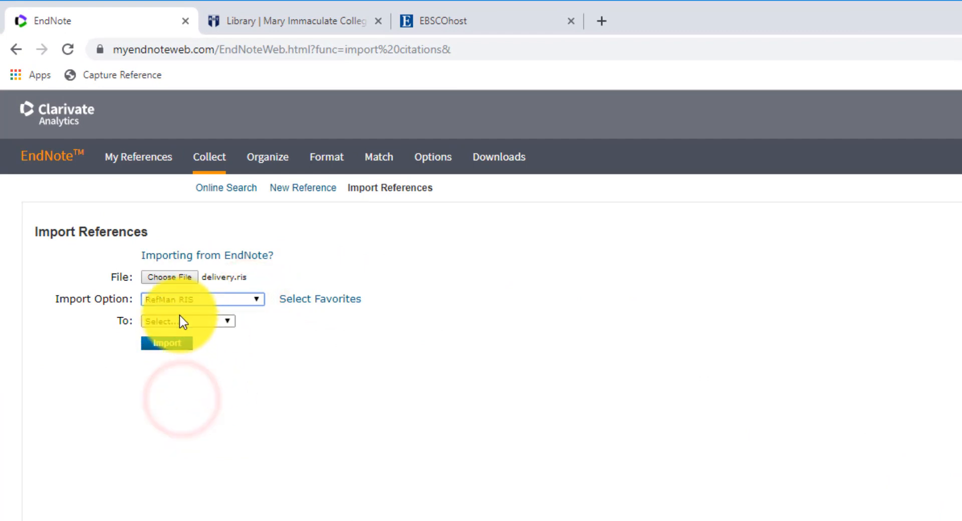
left_click(187, 321)
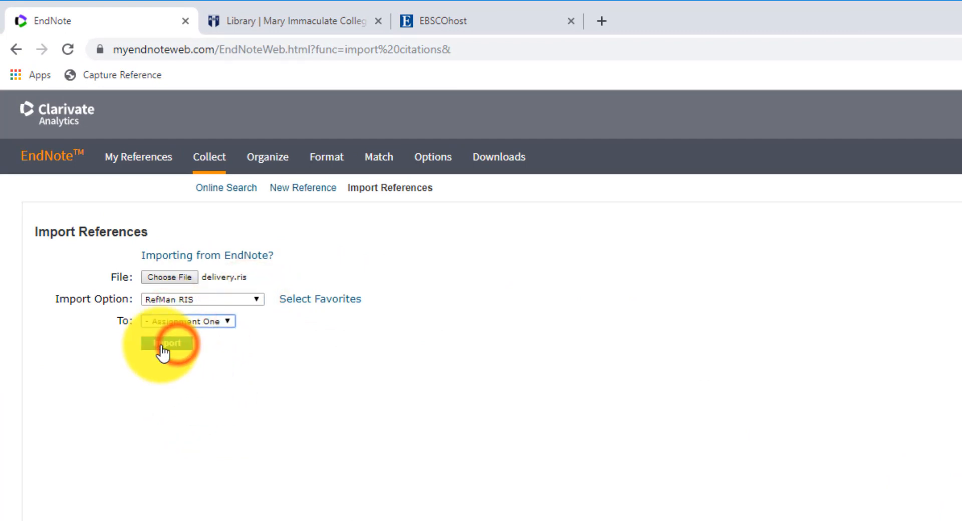
left_click(165, 343)
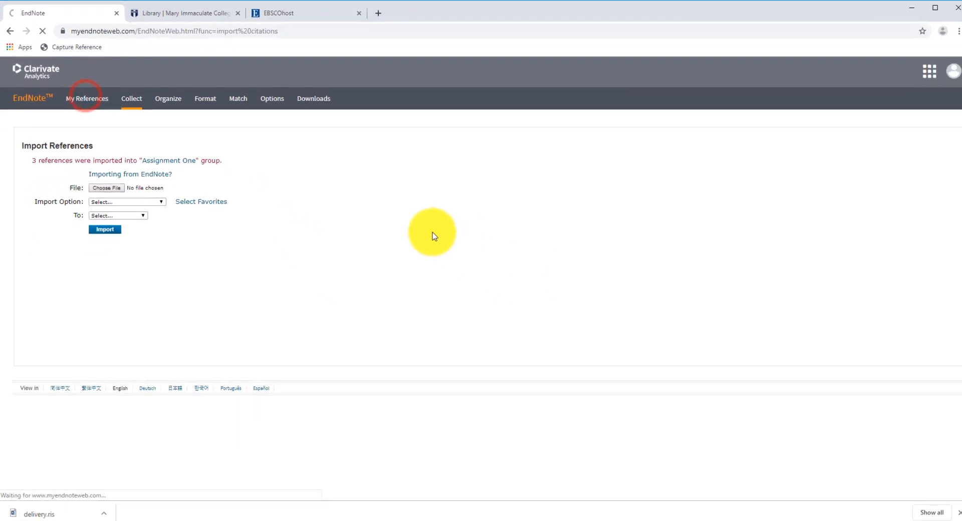
View all four library references under My References, then return to the Library site
left_click(86, 98)
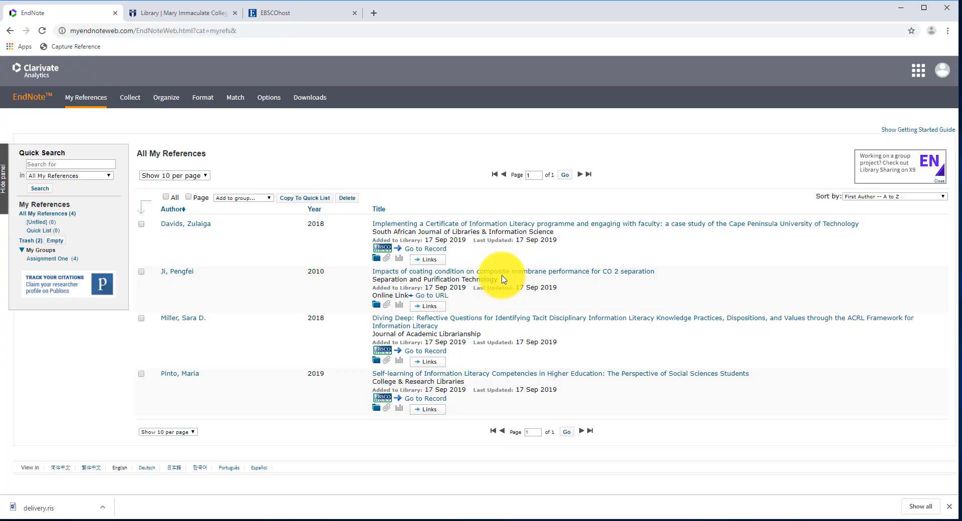
left_click(181, 12)
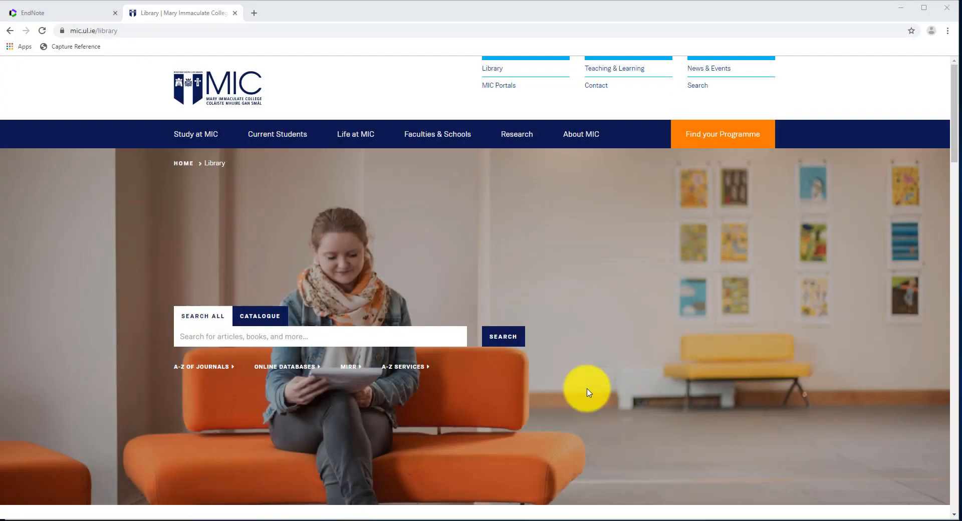
mouse_move(438, 412)
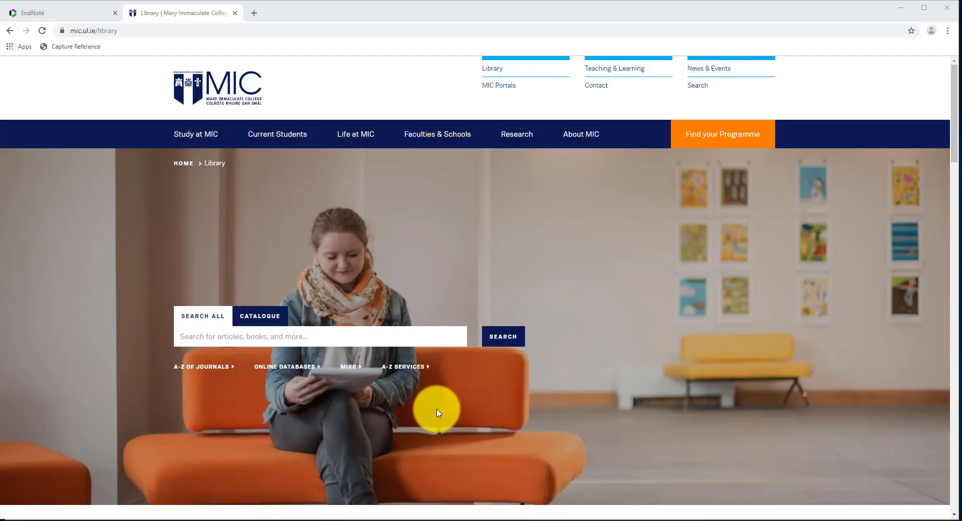
mouse_move(318, 403)
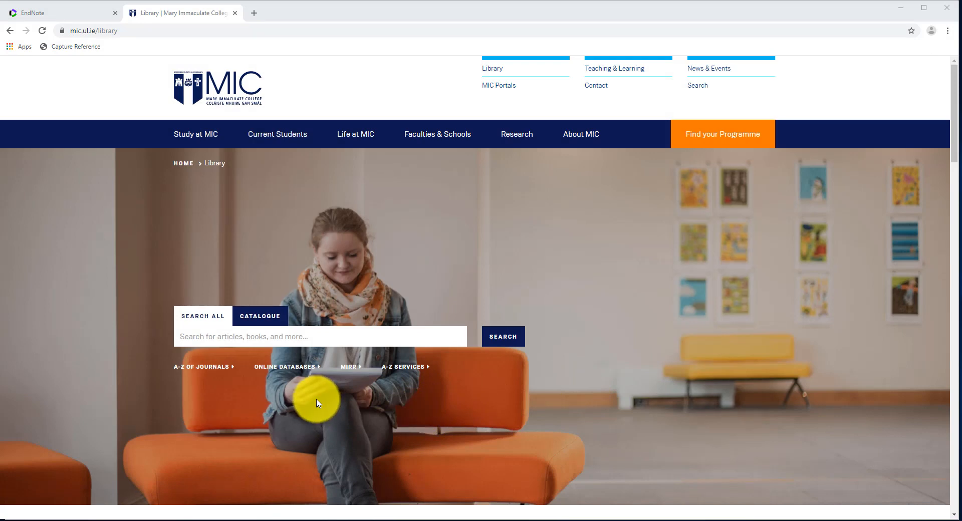
mouse_move(307, 406)
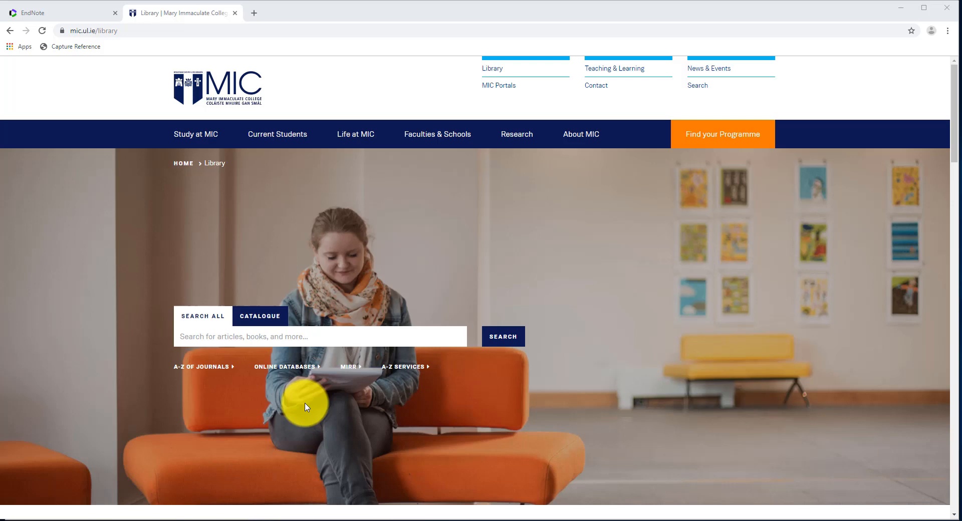
mouse_move(282, 403)
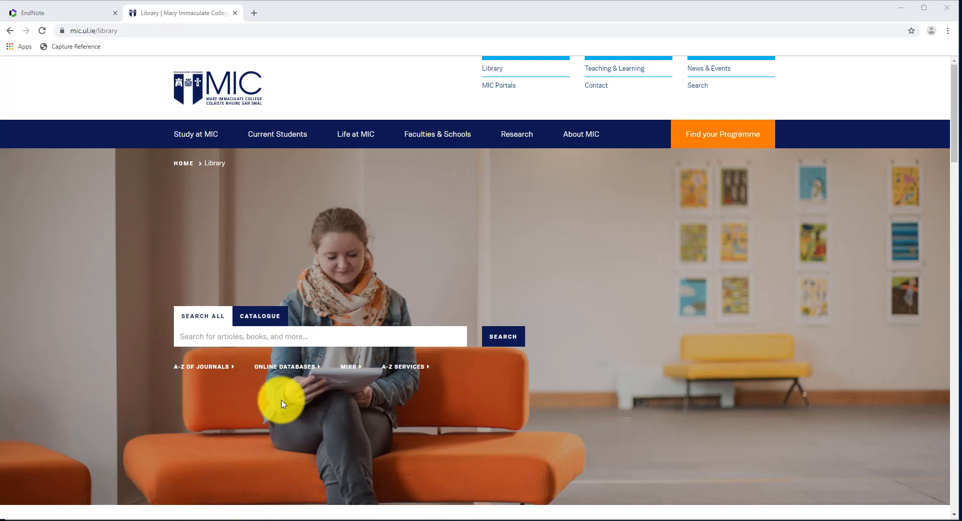
Follow the A-Z of Journals link to reach the ProQuest journals search page
left_click(203, 367)
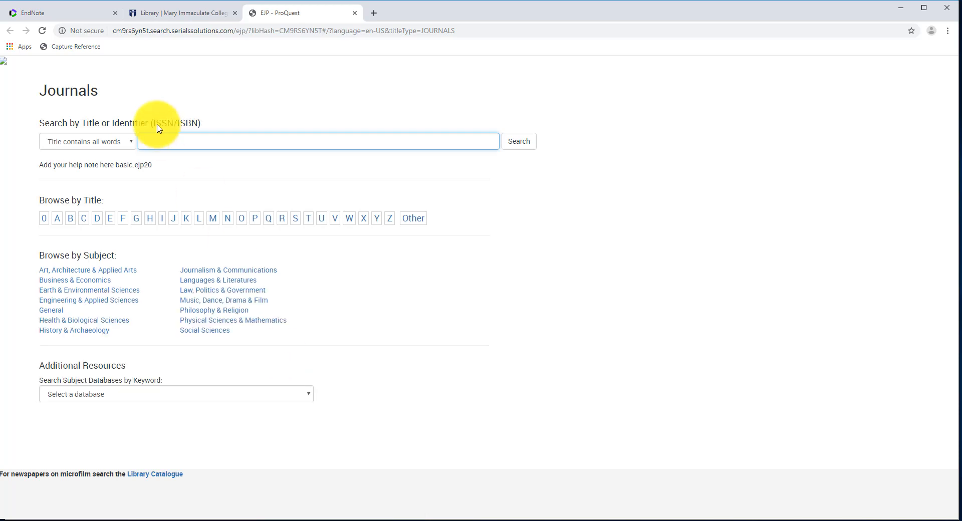
Search journal titles for 'information literacy' and go to the Journal of Information Literacy site
type("inf")
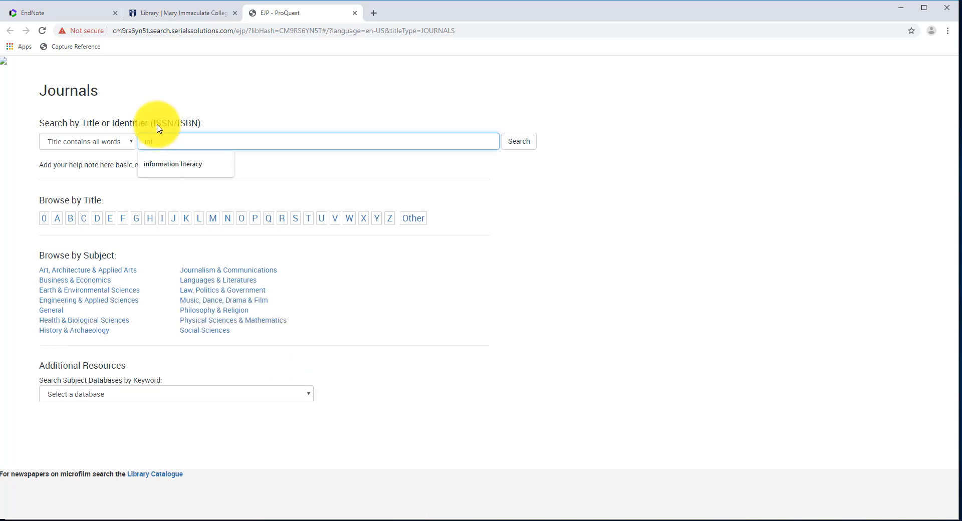
left_click(174, 164)
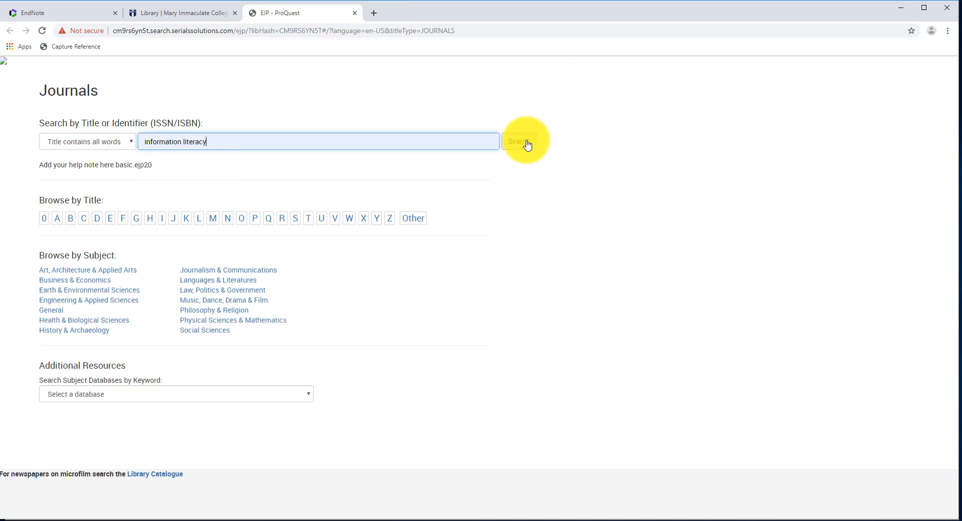
left_click(518, 141)
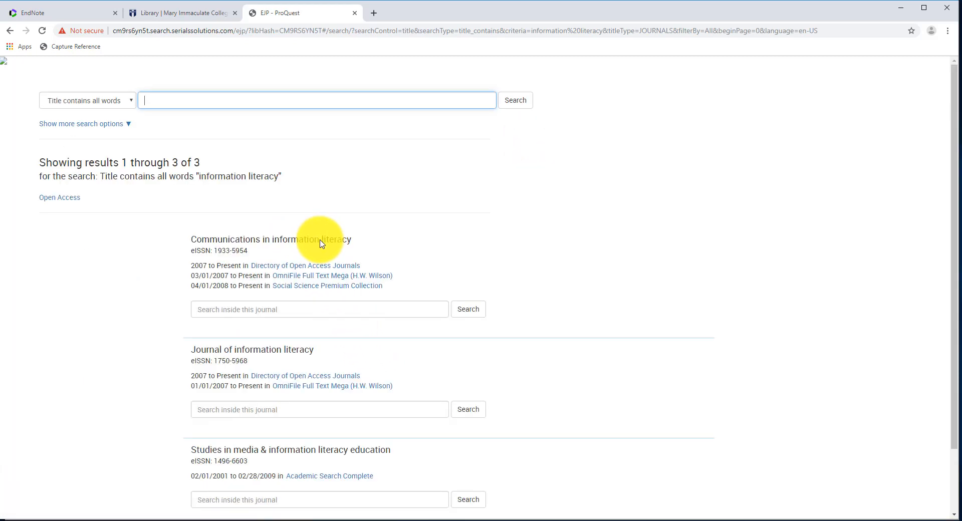
scroll("down", 3)
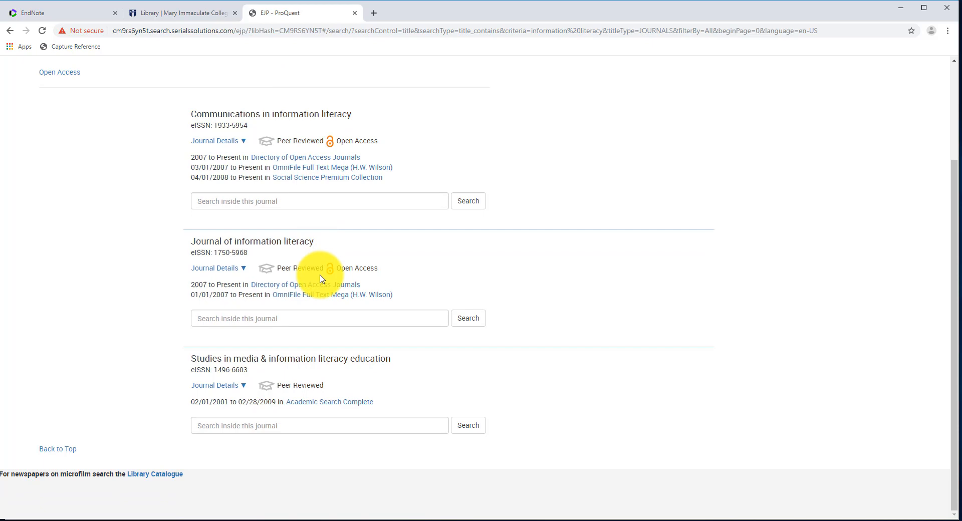
left_click(251, 240)
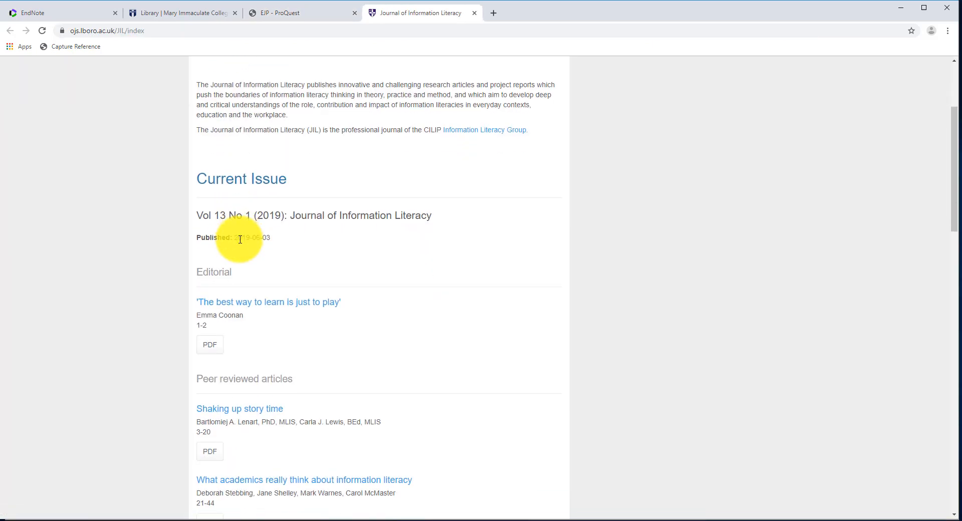
Bring up the Shaking up story time article and scroll to its How to Cite options
scroll("down", 3)
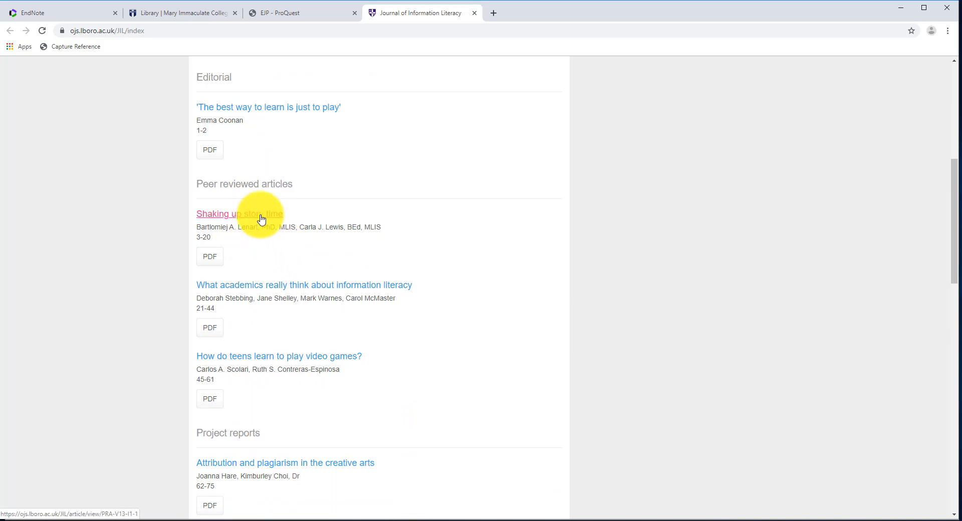
left_click(240, 213)
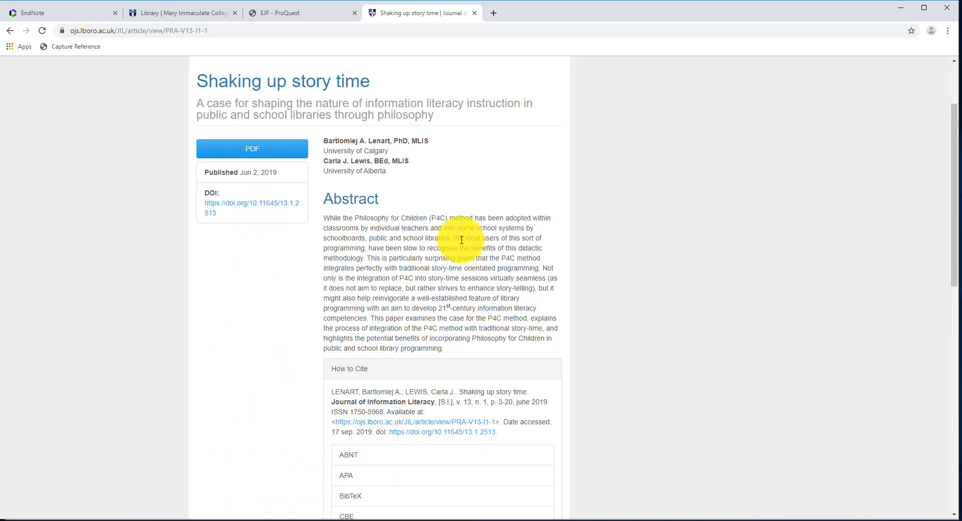
scroll("down", 3)
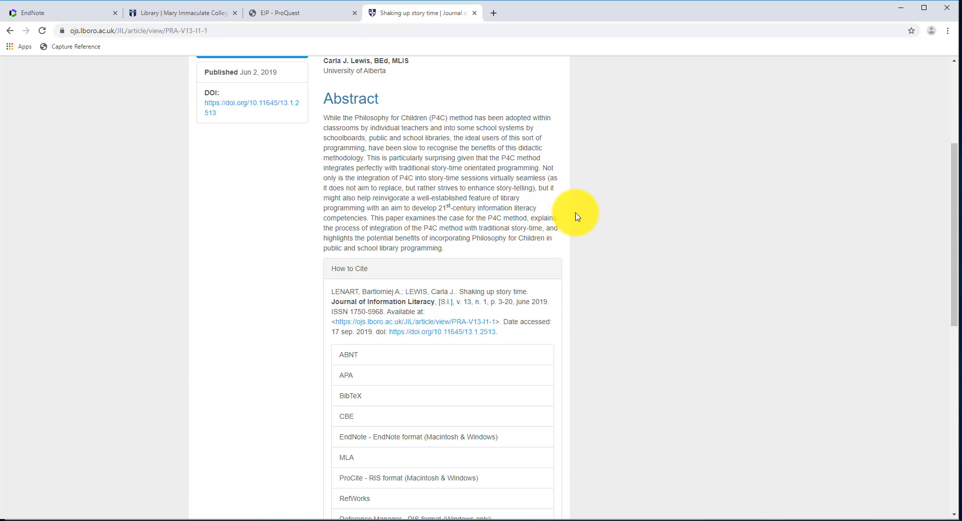
mouse_move(583, 178)
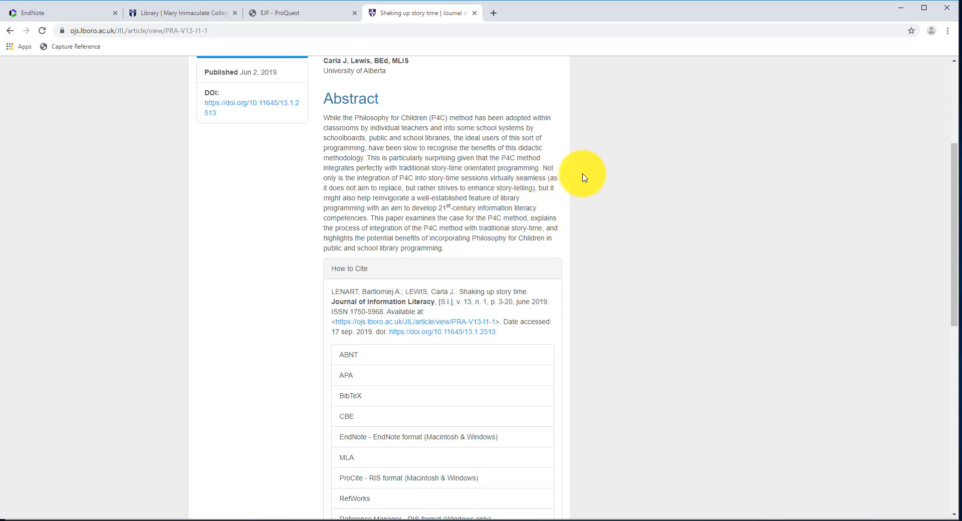
mouse_move(577, 193)
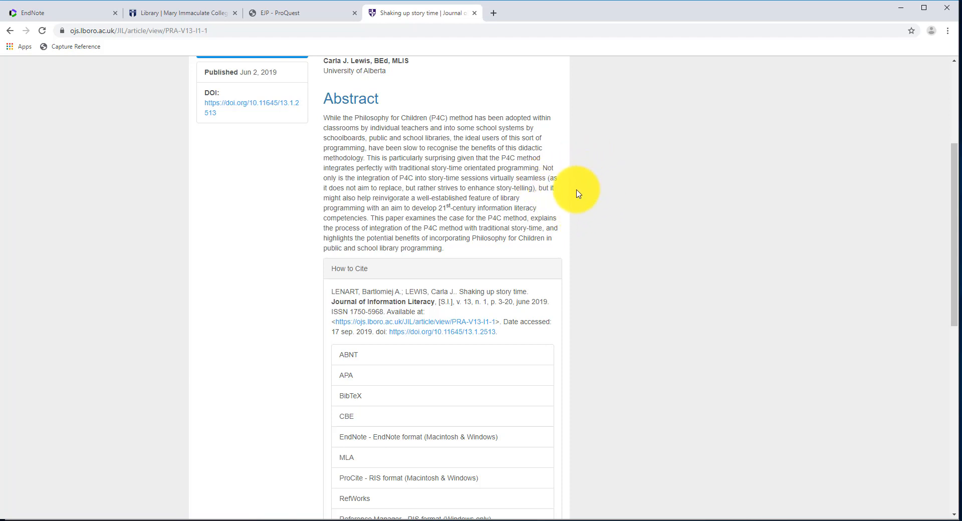
mouse_move(580, 185)
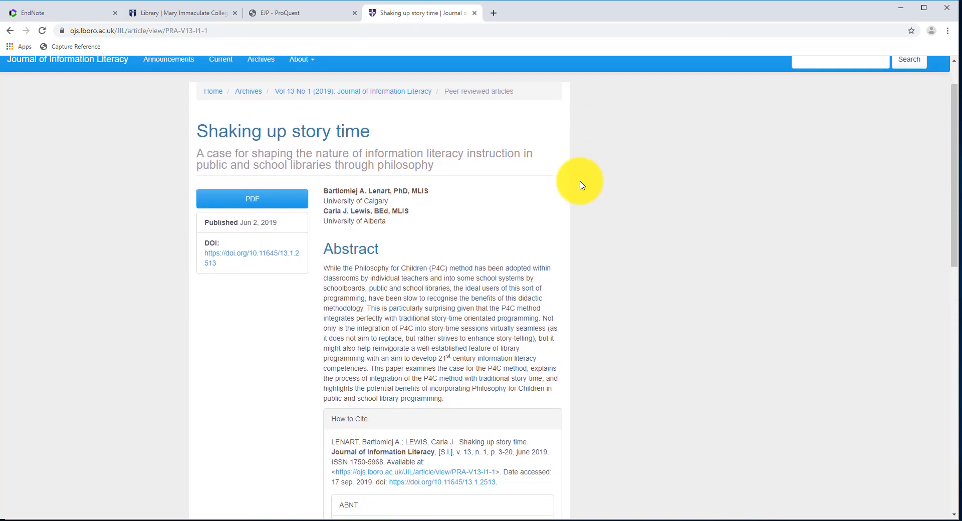
scroll("down", 3)
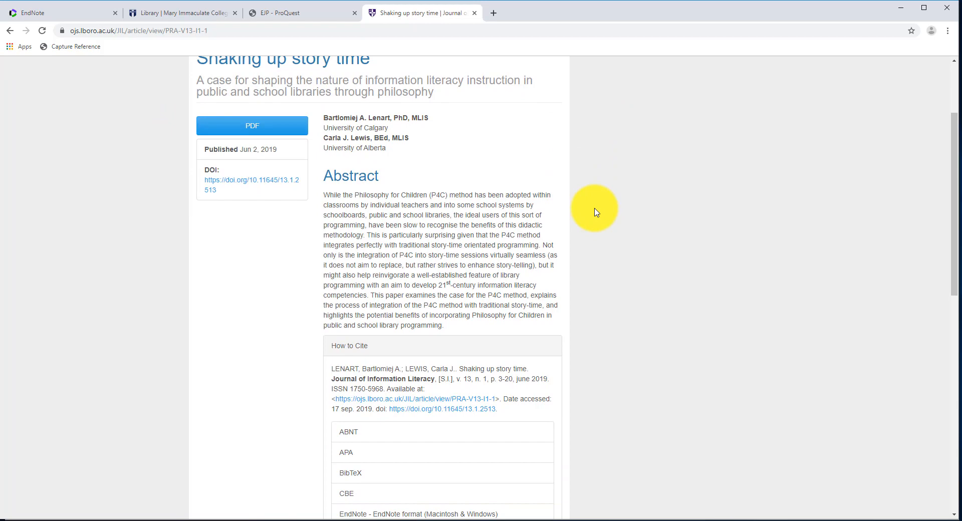
scroll("down", 3)
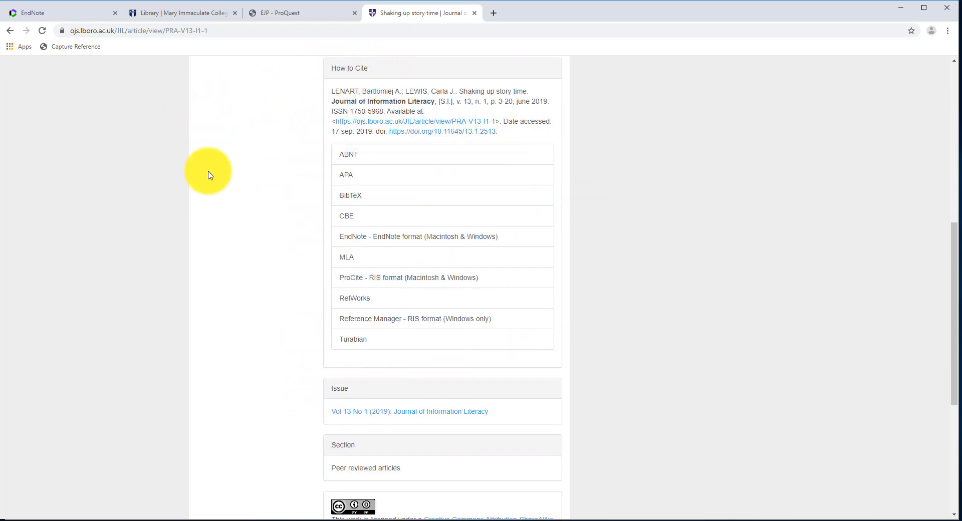
mouse_move(567, 316)
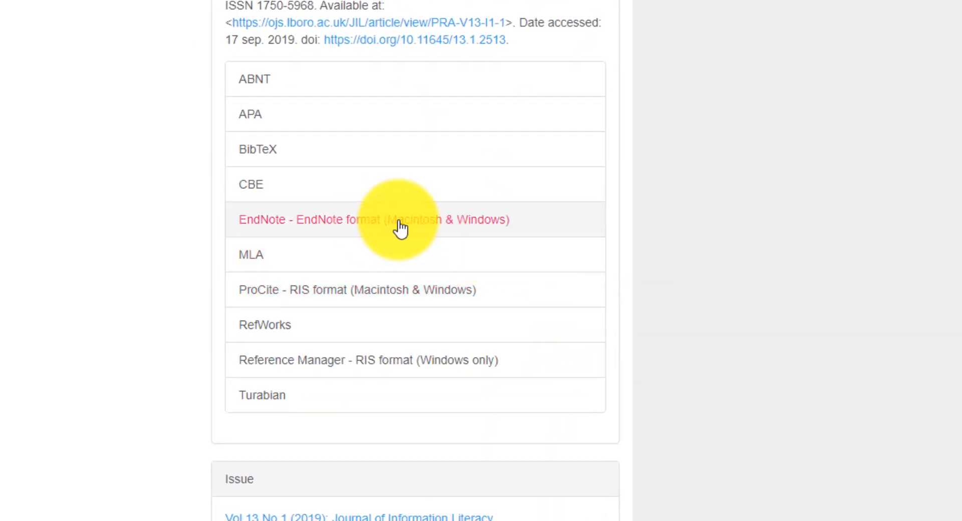
mouse_move(420, 228)
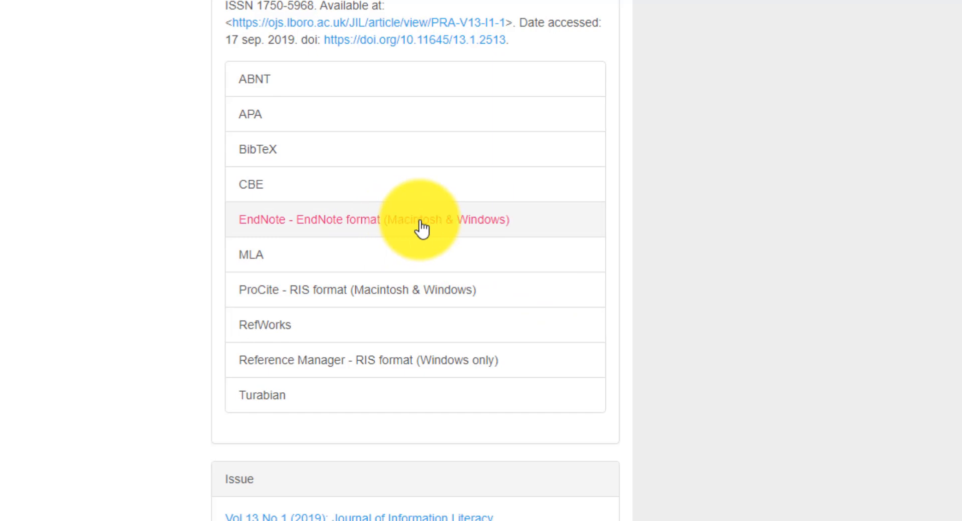
mouse_move(392, 298)
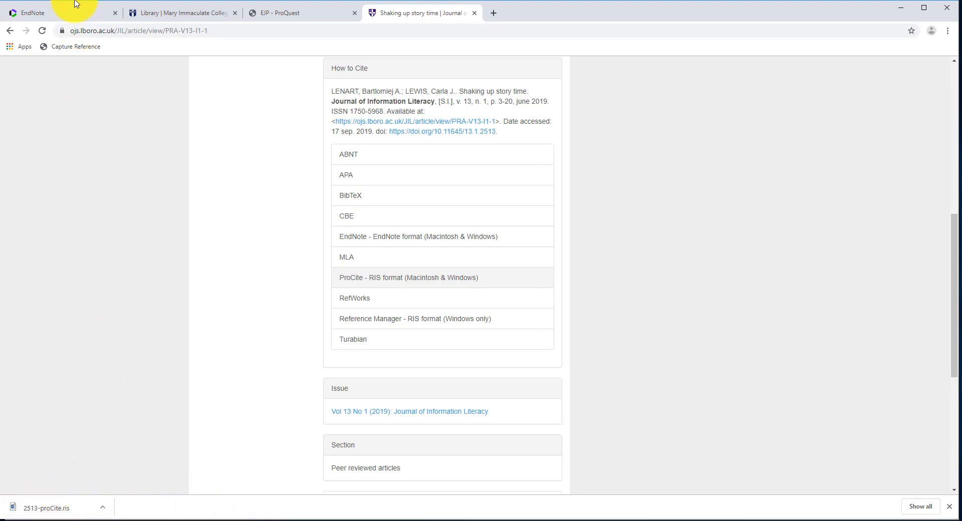
Start an import under Collect and choose the downloaded 2513-proCite.ris file
left_click(32, 12)
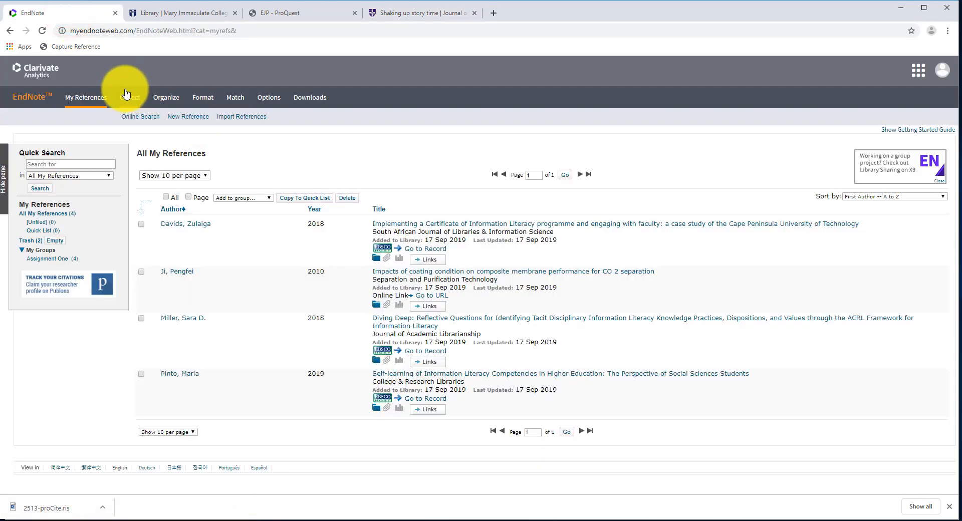
left_click(242, 116)
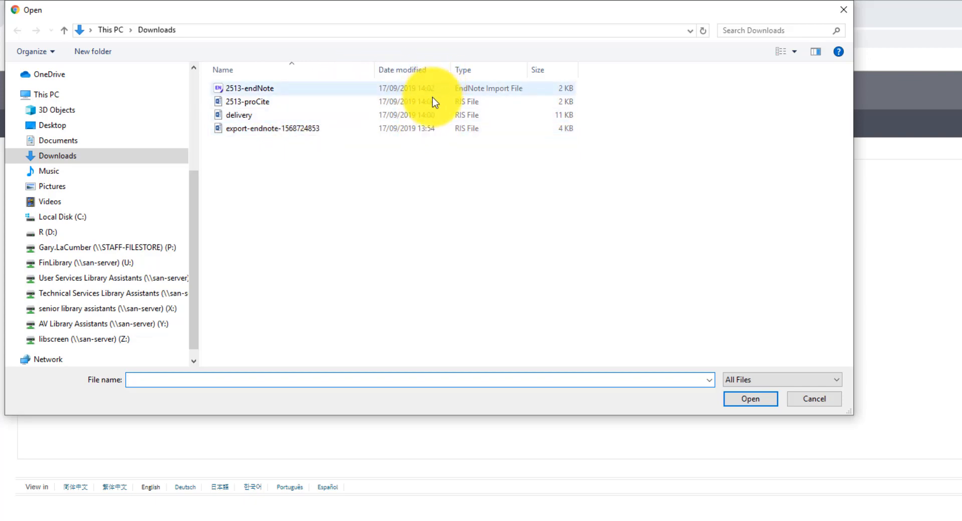
left_click(750, 399)
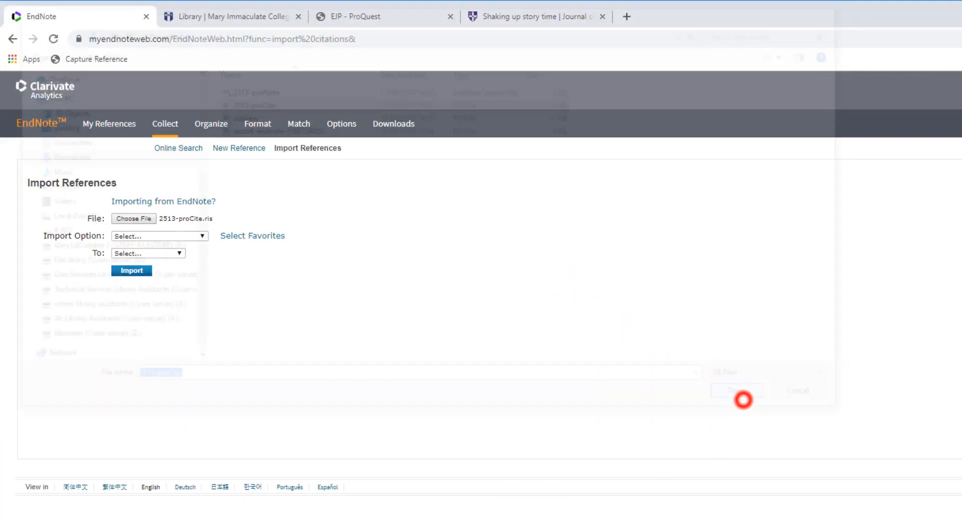
left_click(158, 236)
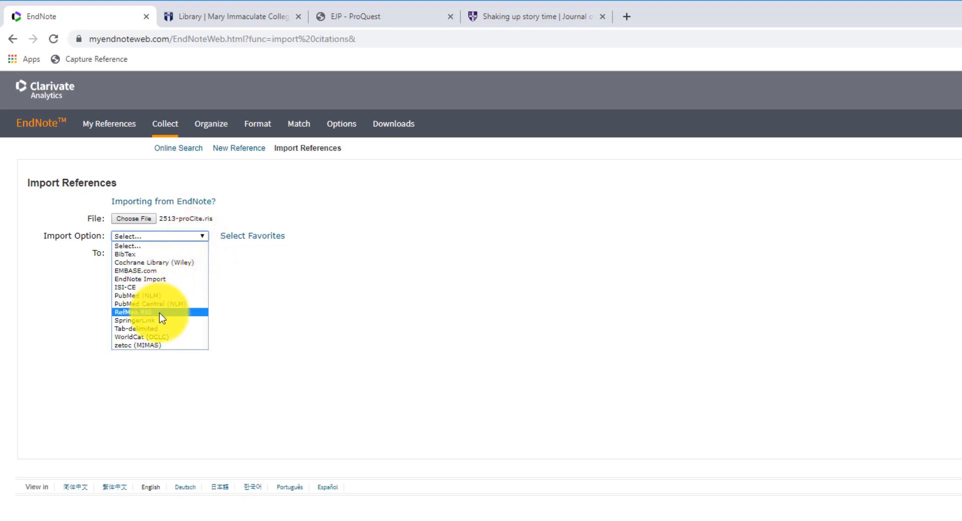
Import the file as RefMan RIS into the Assignment One group and return to the reference list
left_click(159, 313)
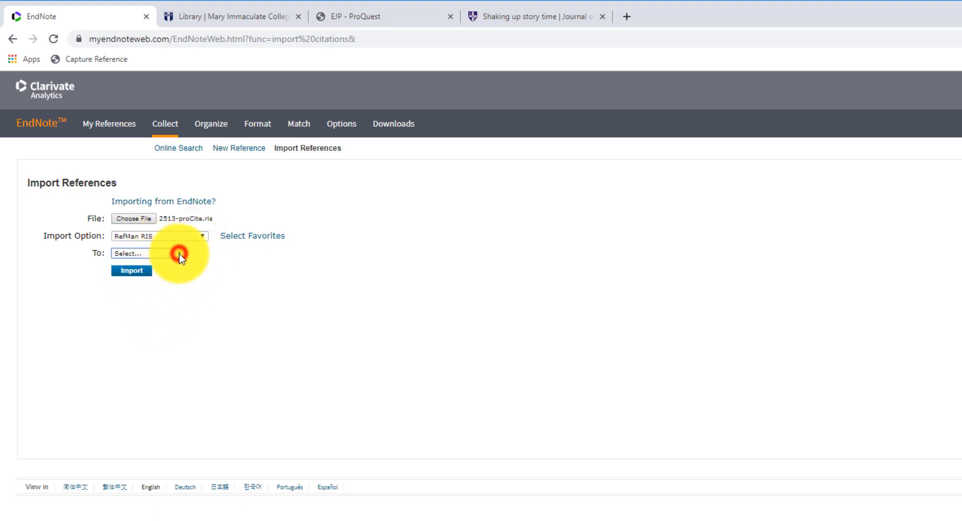
left_click(157, 253)
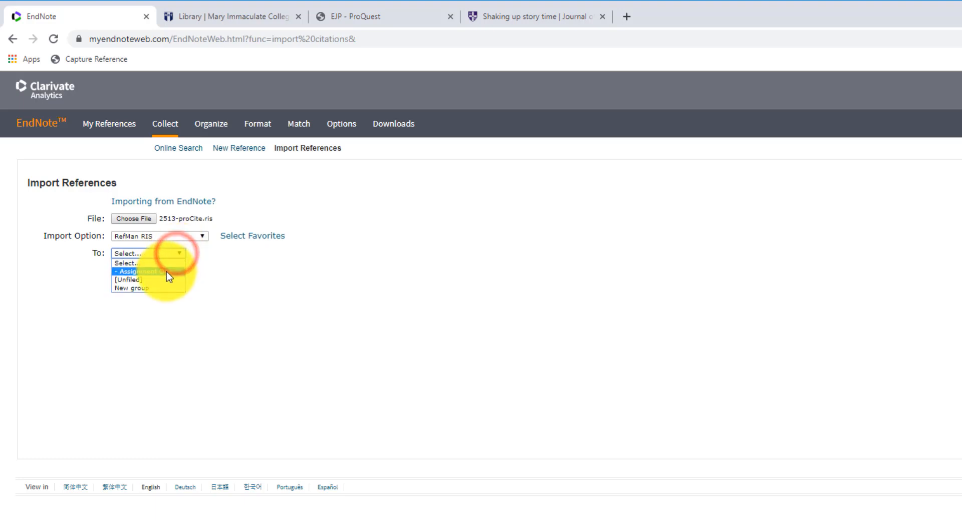
left_click(131, 270)
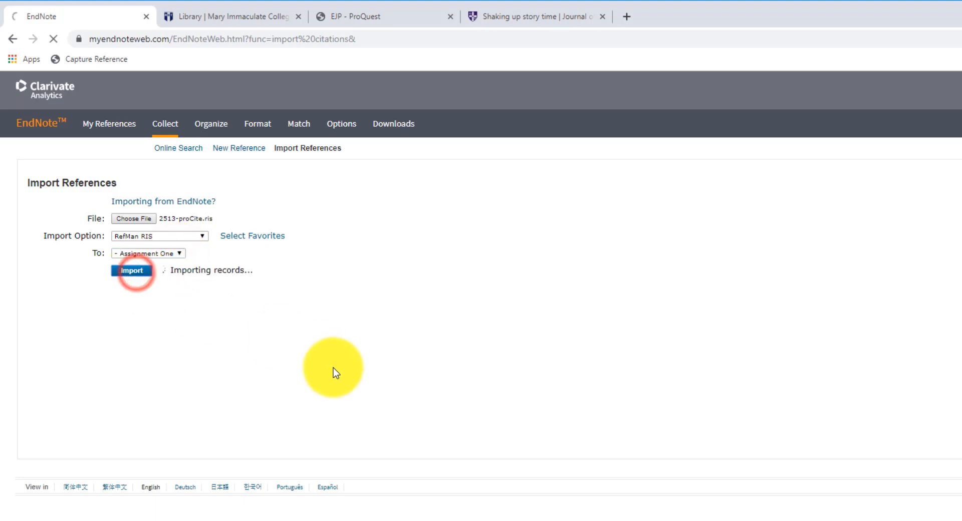
left_click(131, 269)
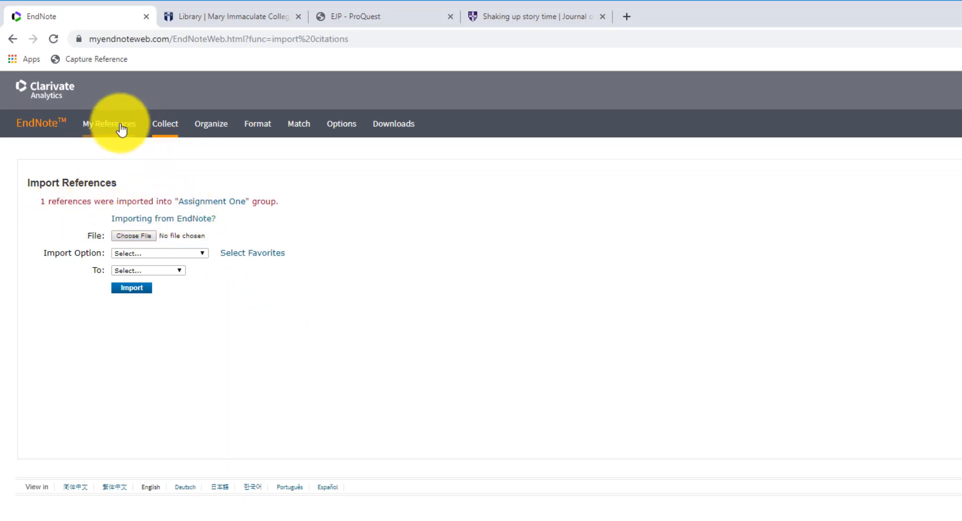
left_click(110, 124)
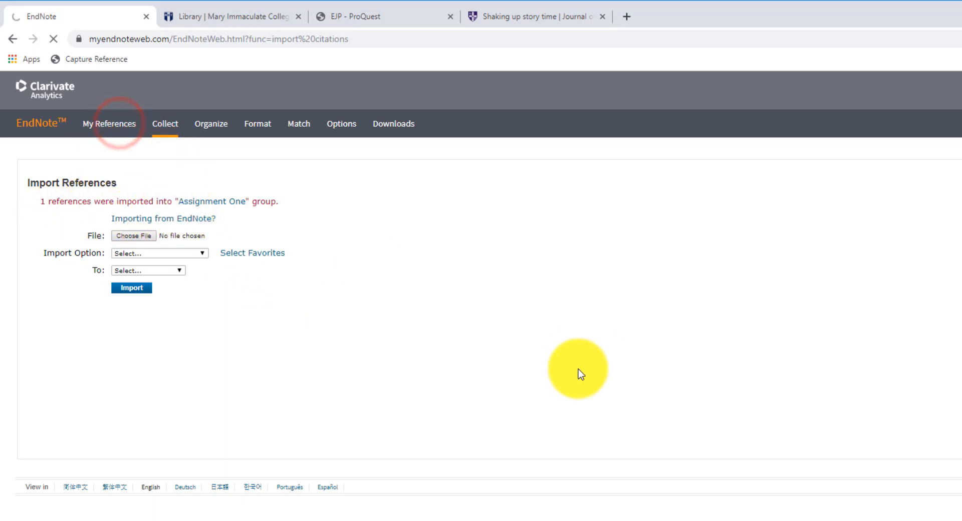
Show My References, now listing six references including the Shaking up story time entries
left_click(109, 124)
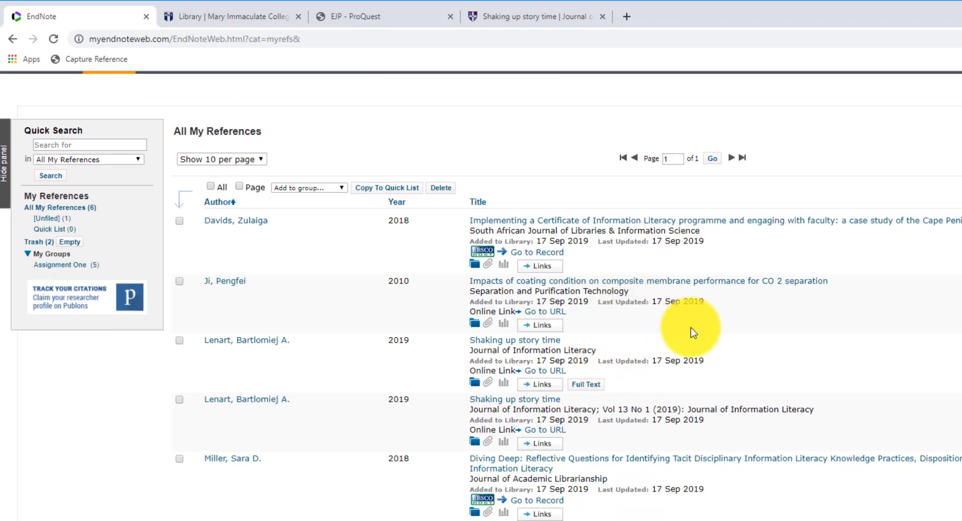
mouse_move(772, 328)
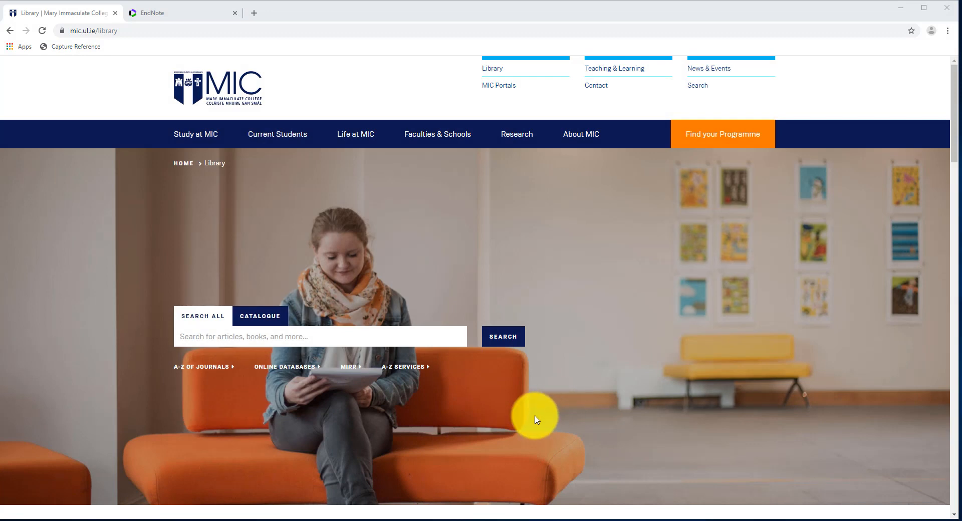
mouse_move(491, 415)
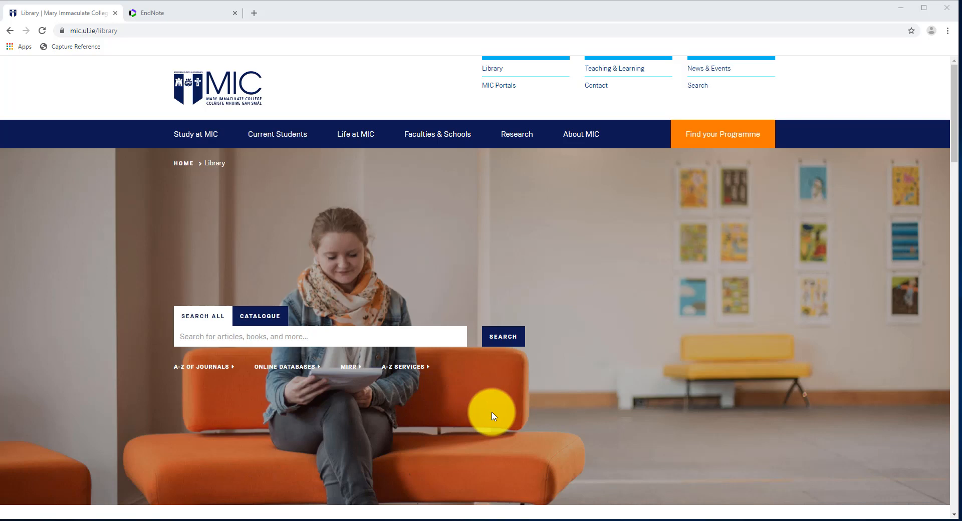
mouse_move(482, 406)
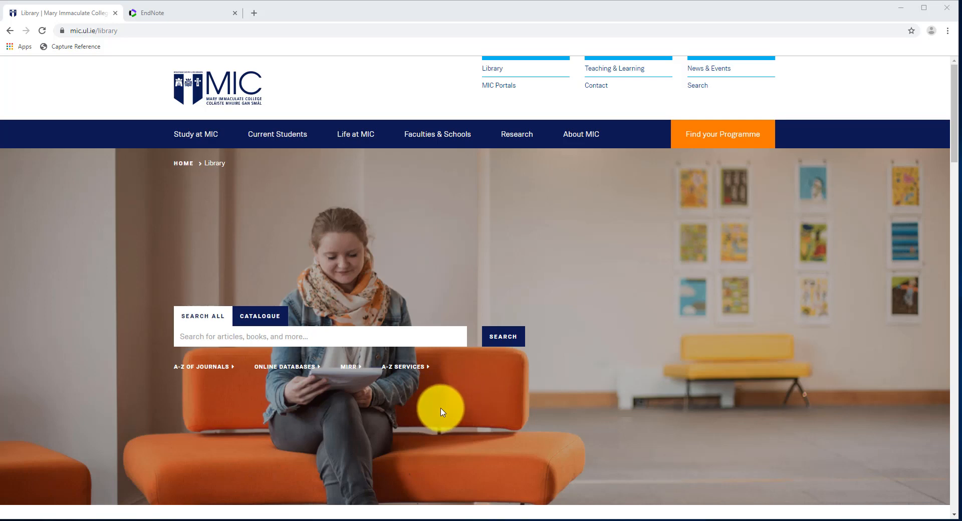
mouse_move(317, 406)
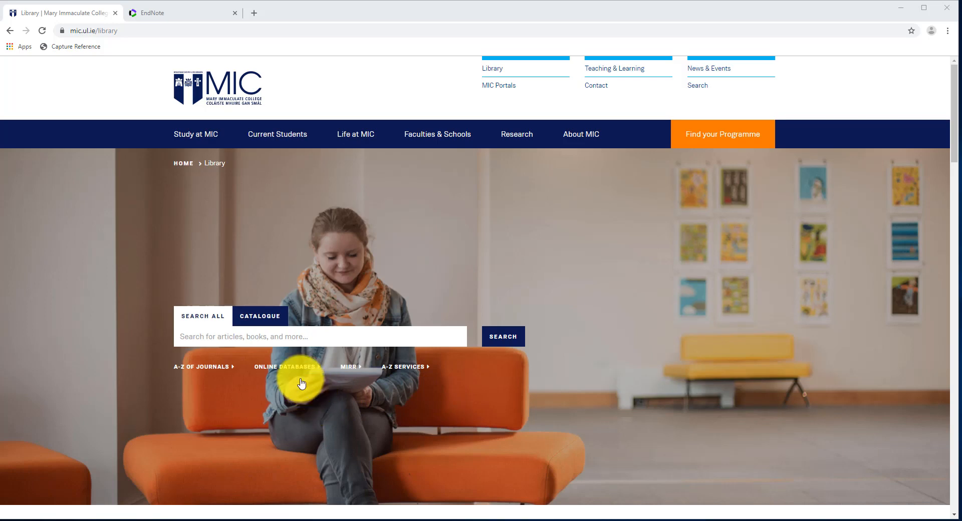
From the A-Z databases W list, launch Web of Science and begin an 'information literacy' topic search
left_click(284, 367)
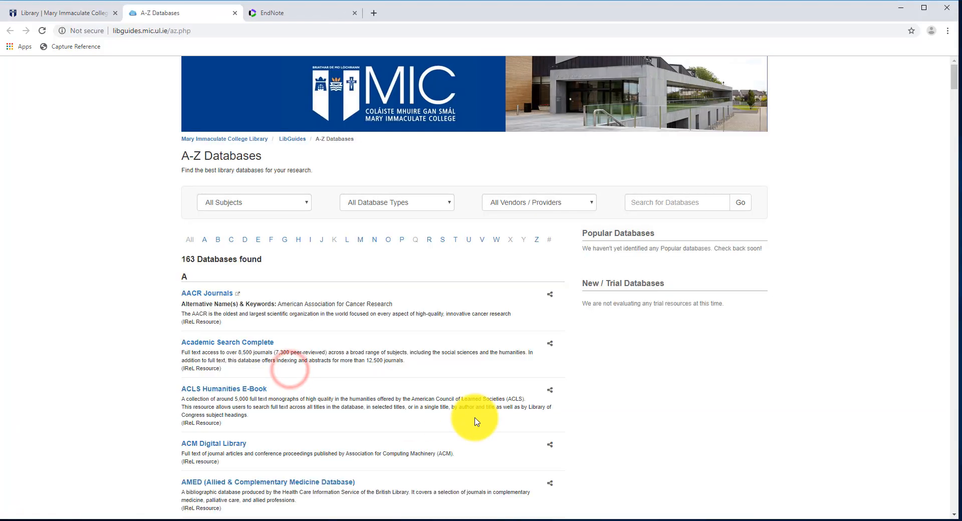
left_click(496, 239)
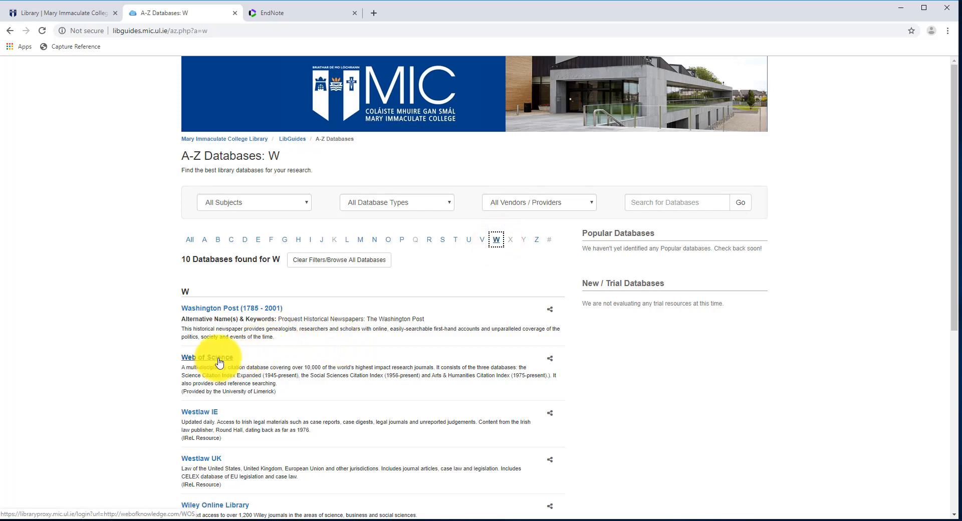
left_click(206, 357)
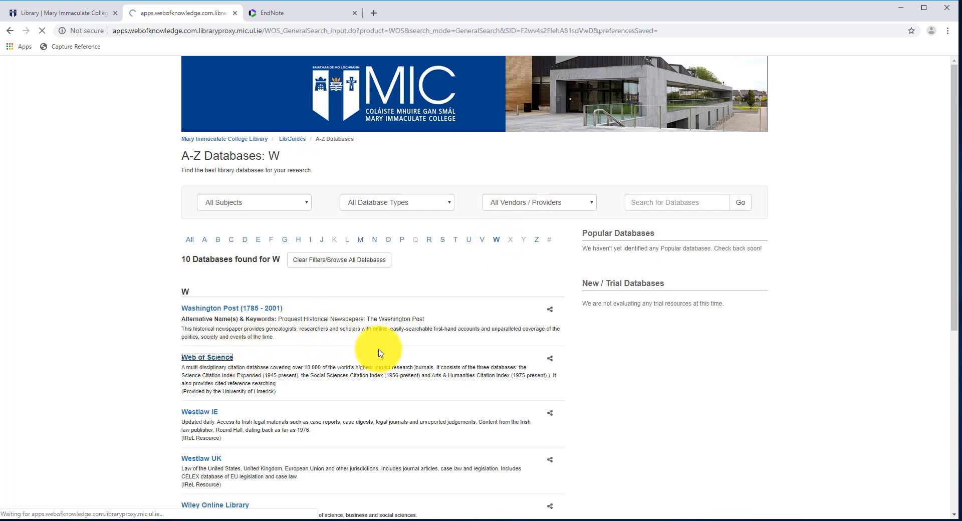
left_click(206, 357)
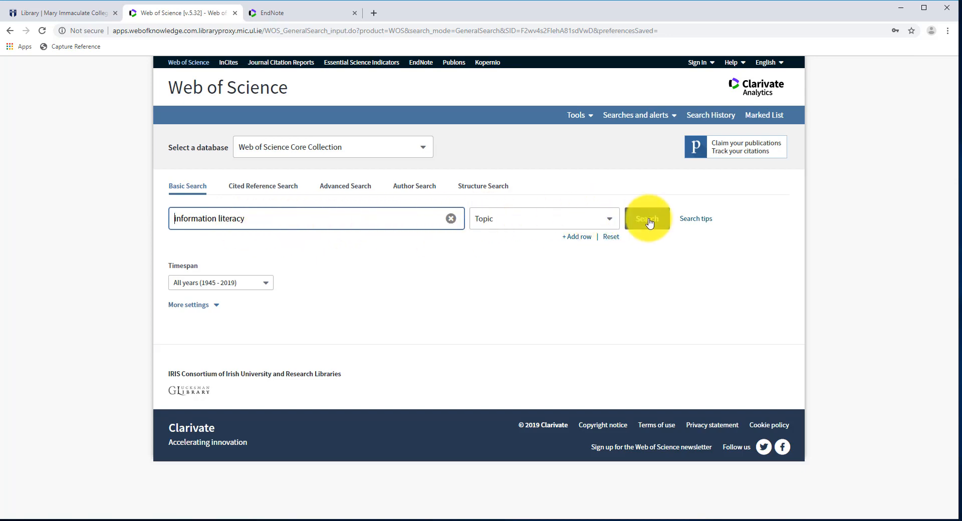
Run the topic search, tick the Black Lives Matter in Information Literacy result and export it to EndNote Online
left_click(646, 217)
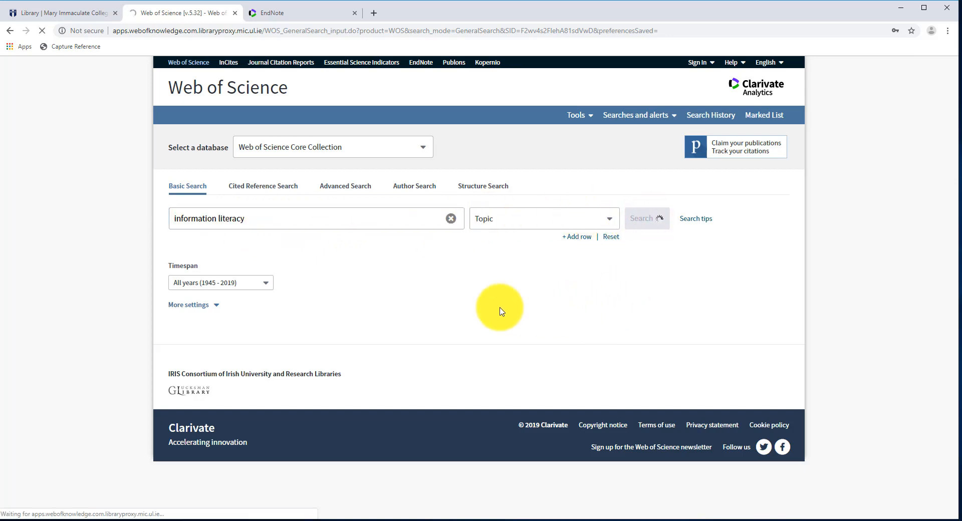
left_click(647, 217)
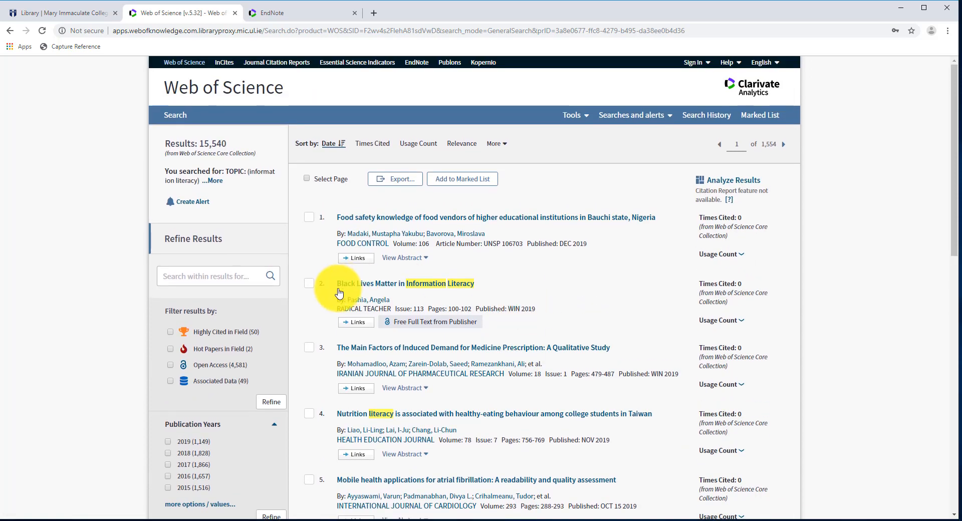
left_click(309, 282)
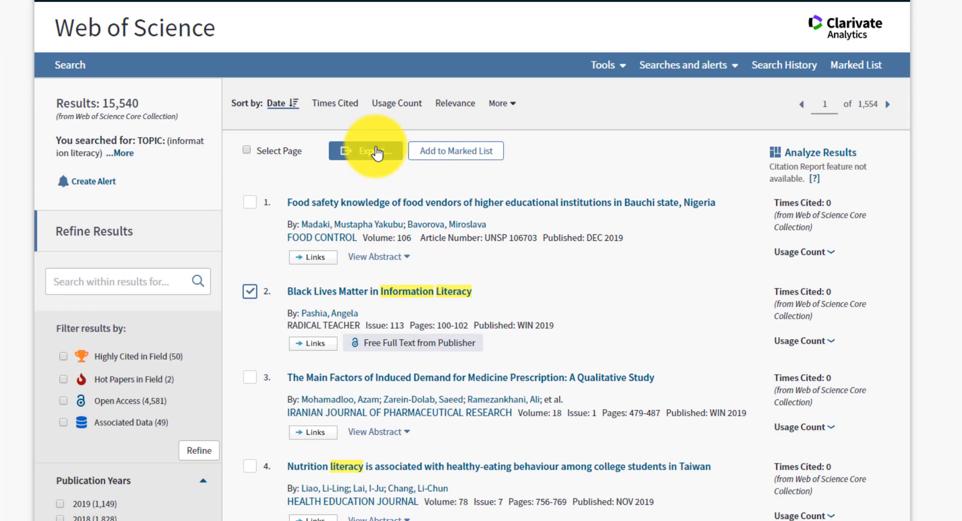
left_click(365, 150)
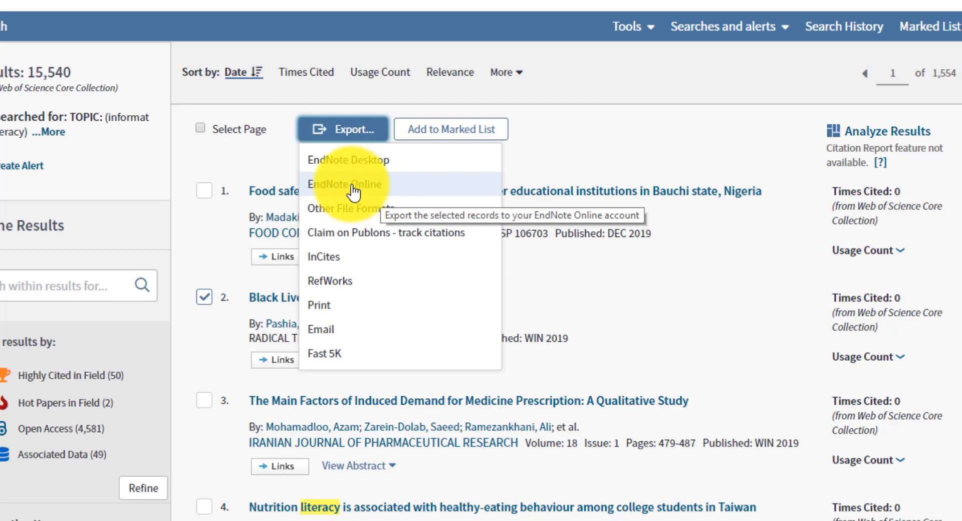
left_click(347, 184)
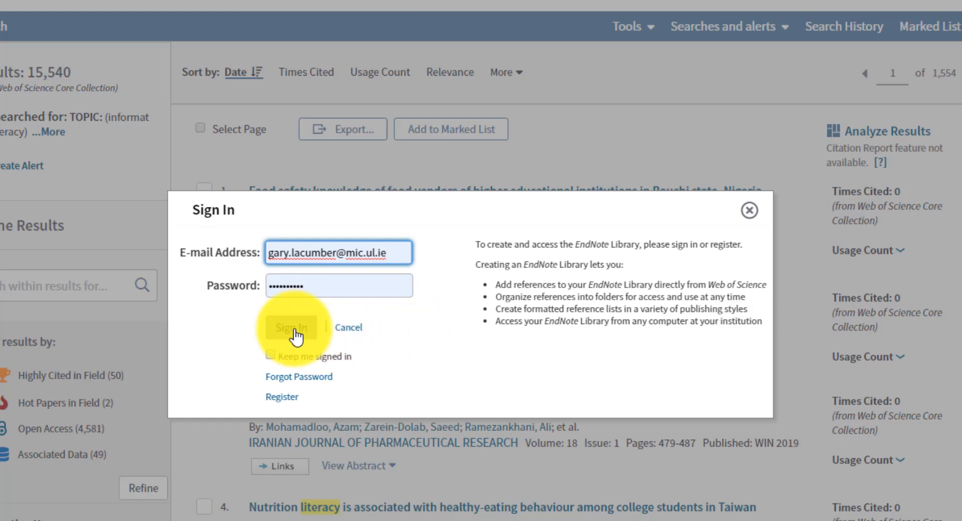
Sign in to EndNote and export the one selected record to EndNote Online
left_click(292, 326)
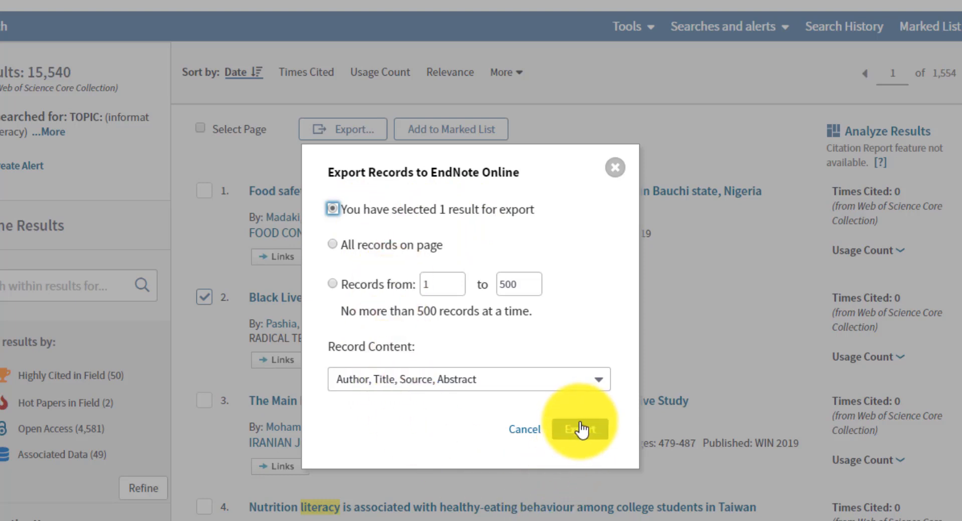
left_click(578, 429)
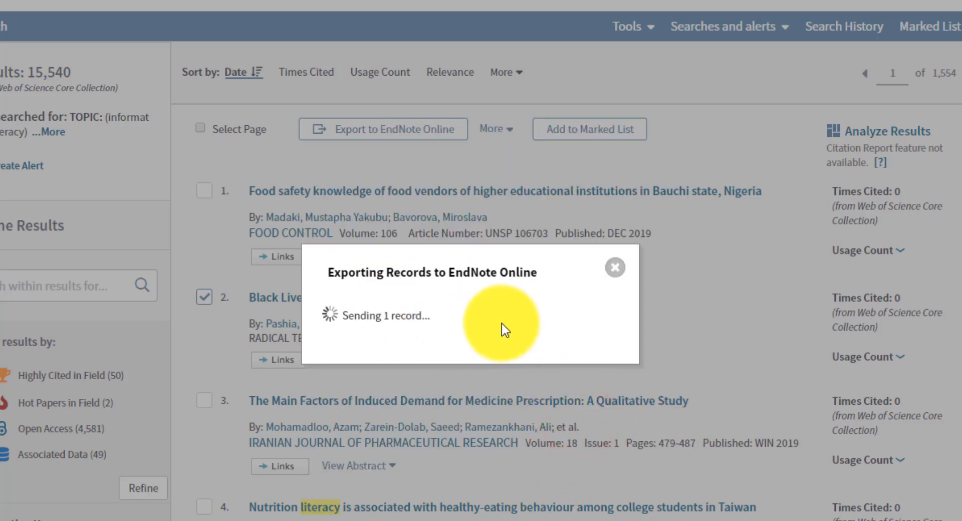
mouse_move(515, 411)
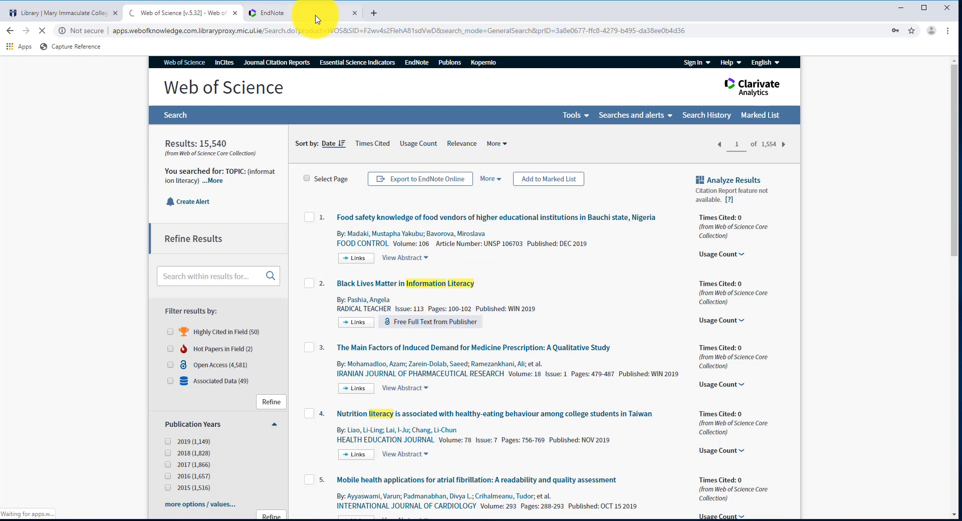
Return to the EndNote library and scroll through its seven references, including the Web of Science record
left_click(273, 12)
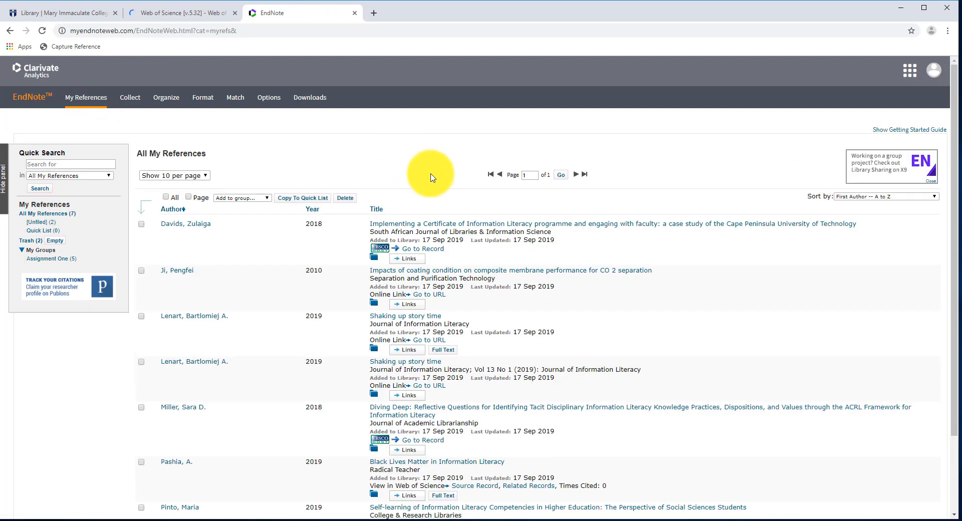
scroll("down", 3)
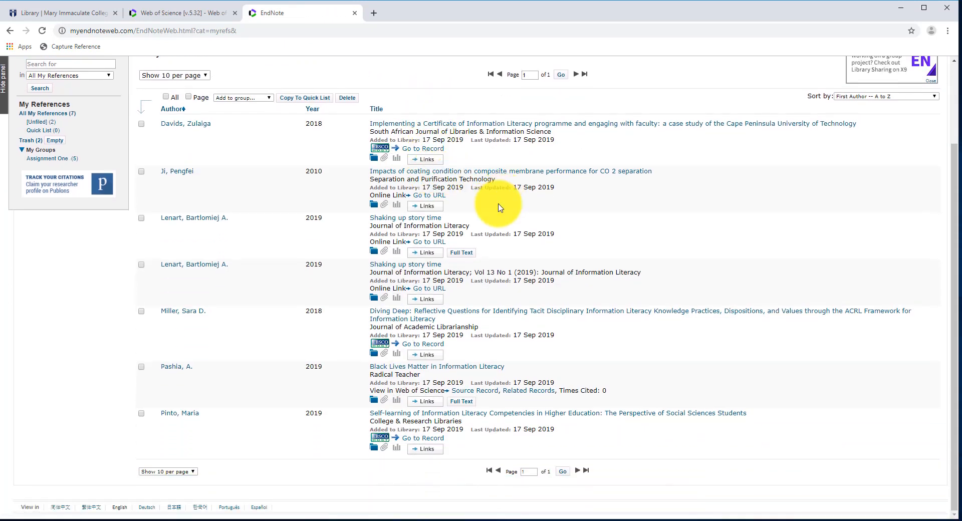